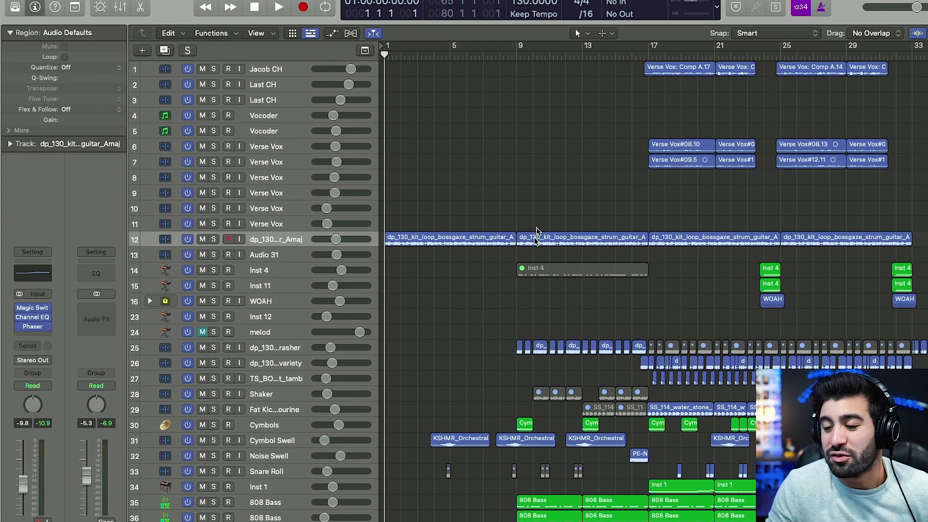
mouse_move(529, 201)
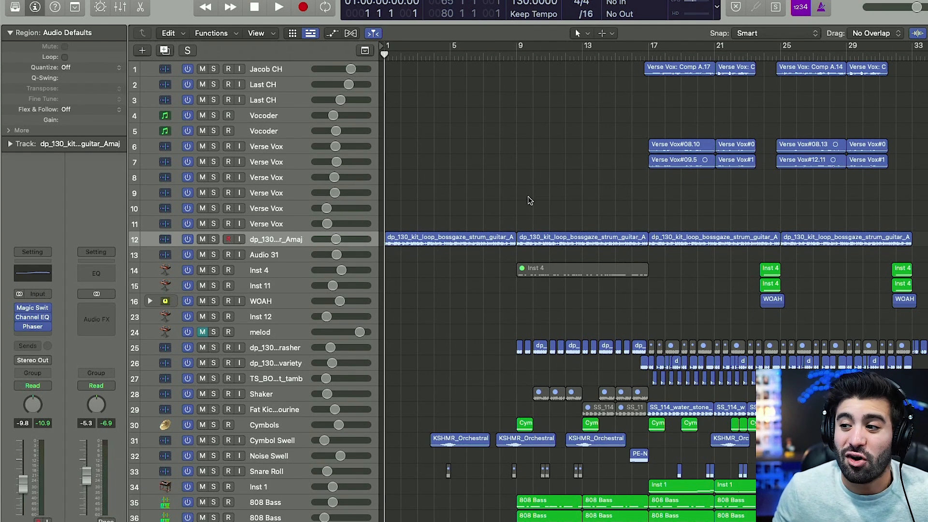
mouse_move(529, 171)
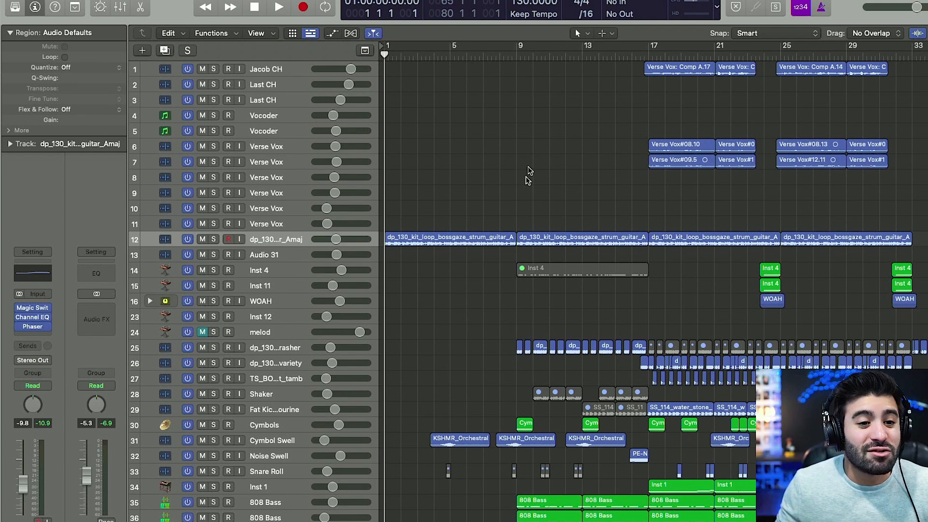
Solo the guitar strum loop, compare it with and without Magic Switch, then unsolo it
scroll(down, 3)
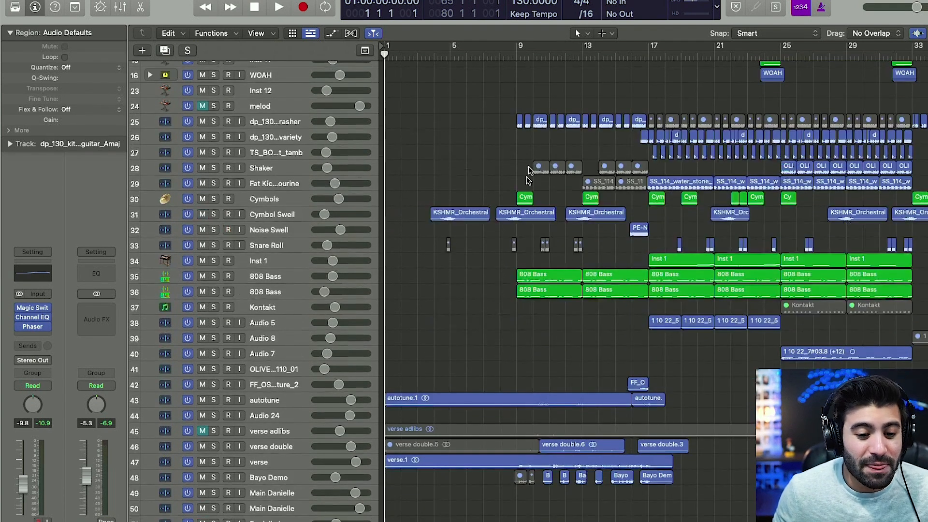
scroll(down, 3)
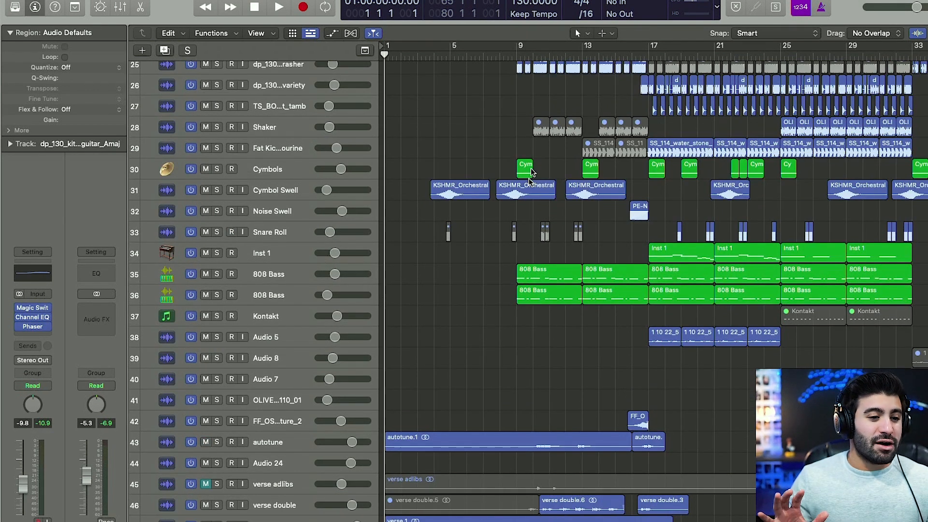
scroll(up, 3)
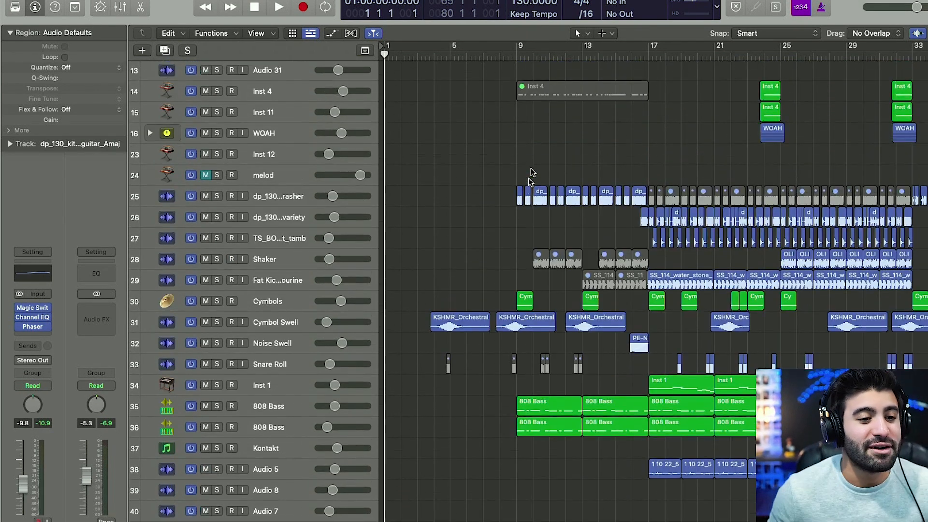
scroll(up, 3)
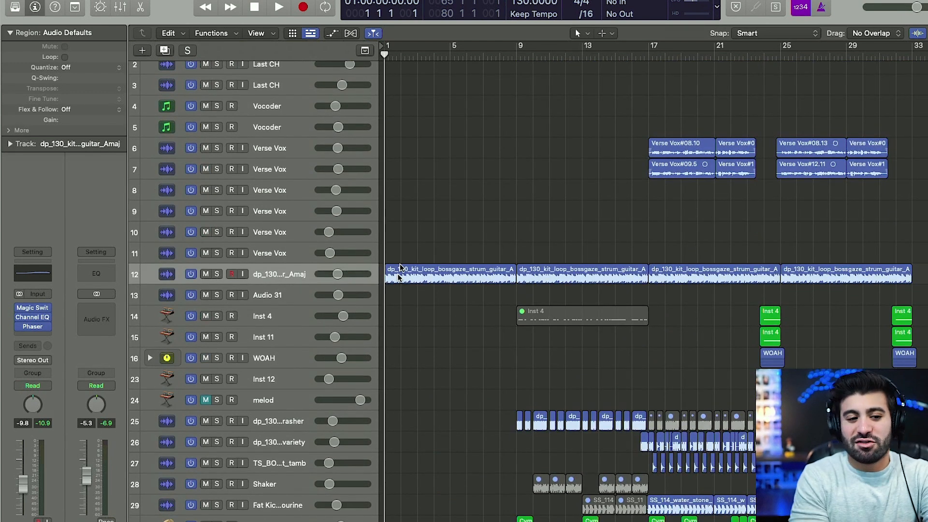
mouse_move(432, 245)
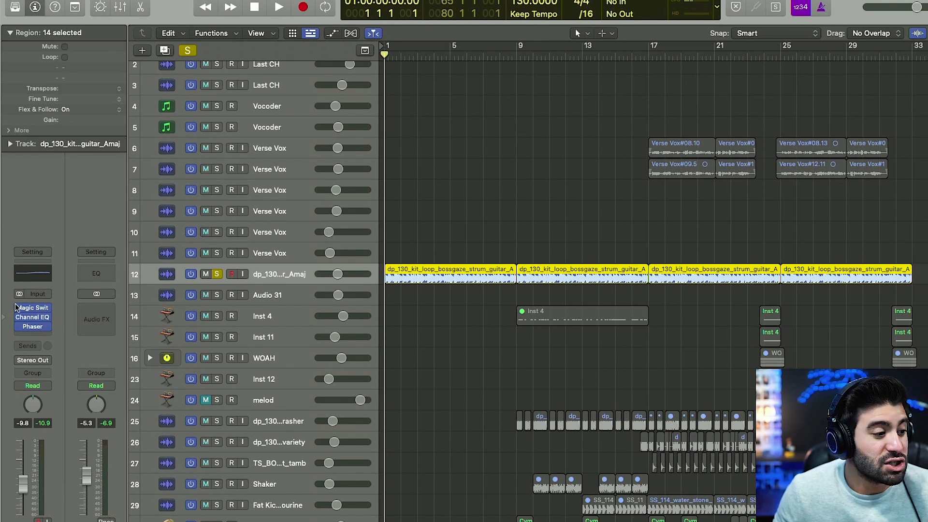
click(278, 6)
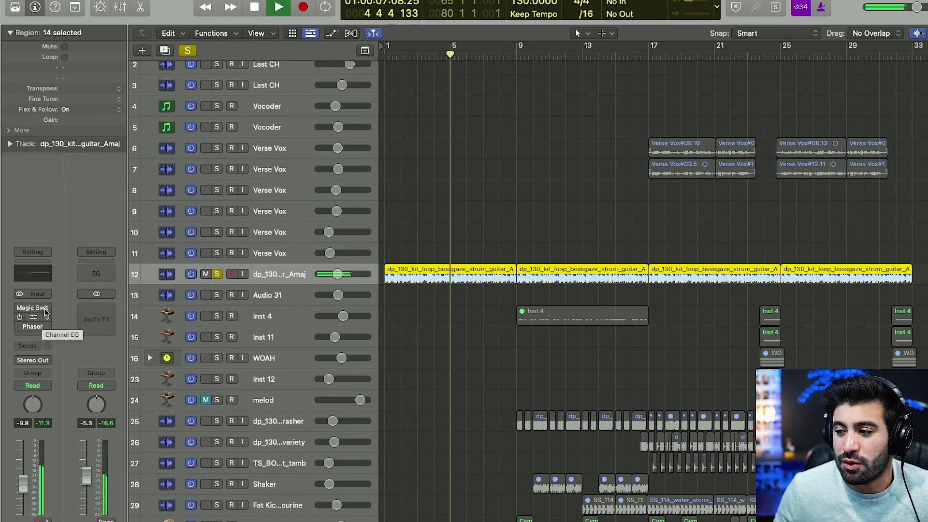
click(254, 7)
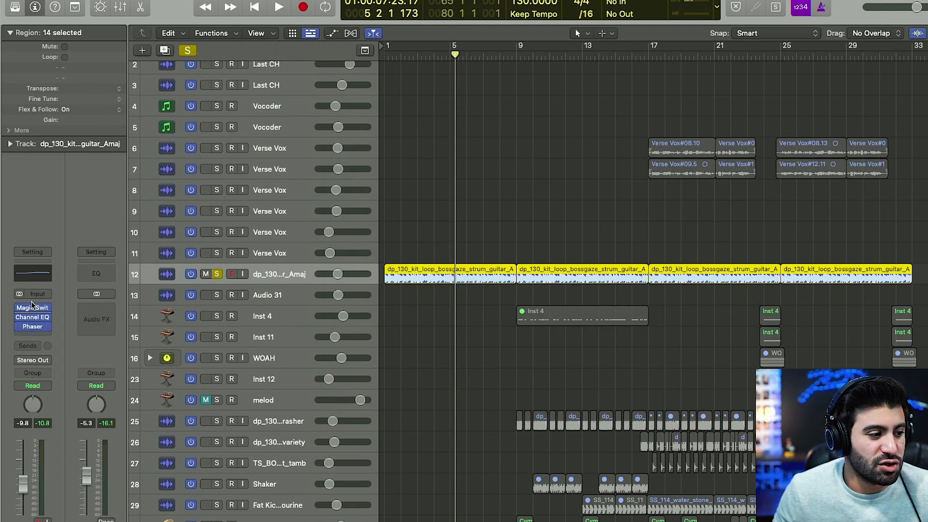
click(255, 7)
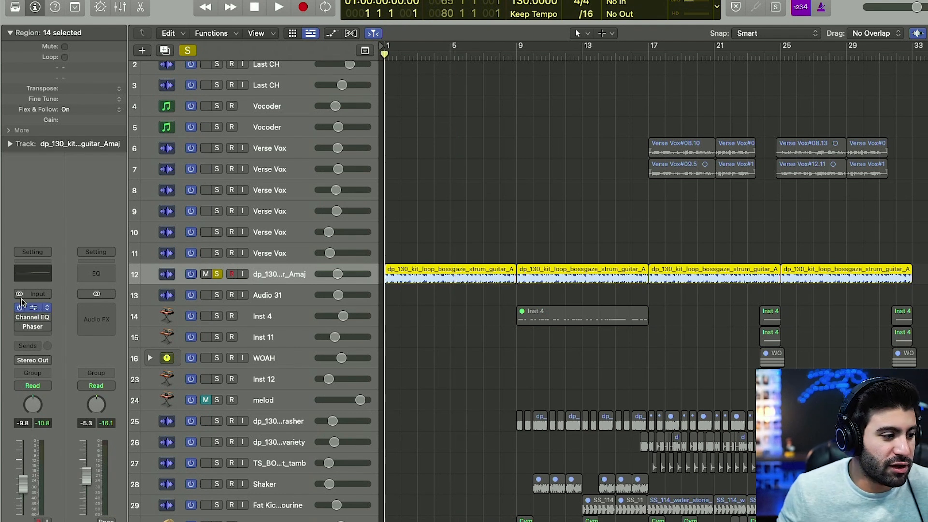
click(279, 8)
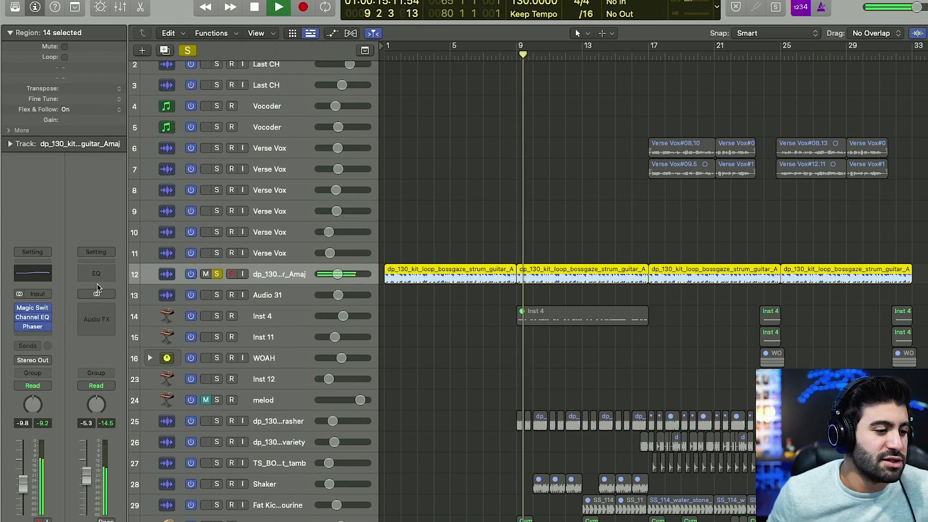
click(255, 8)
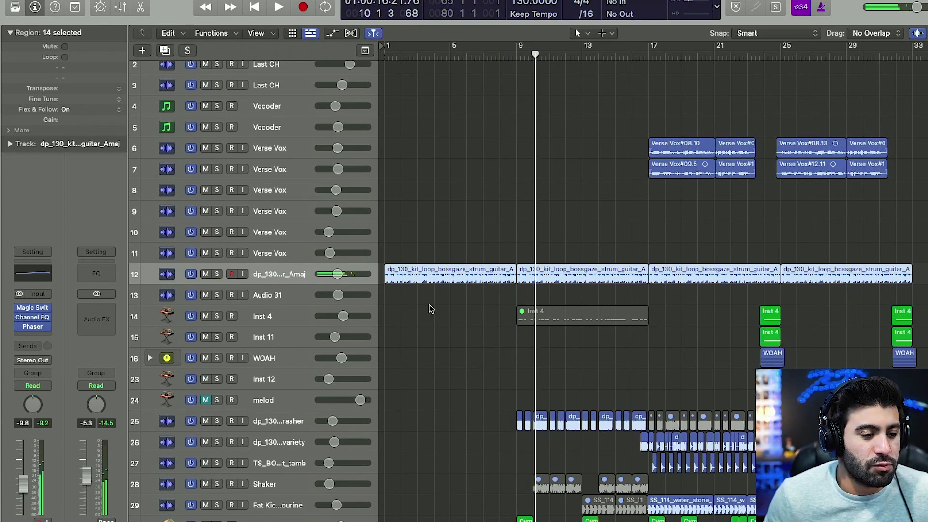
Find and preview the dp_130_drum_loop_live_thrasher sample in Splice and solo that drum track in Logic
scroll(down, 3)
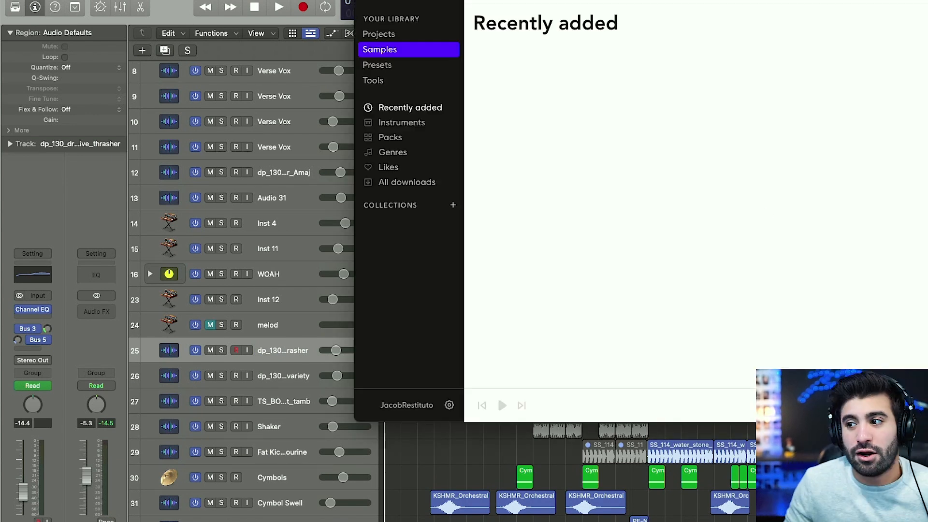
click(410, 108)
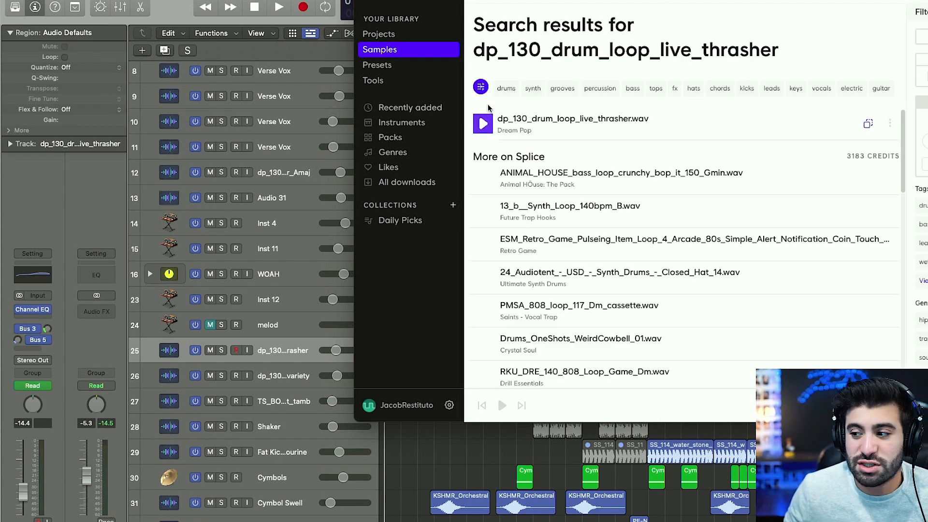
click(483, 124)
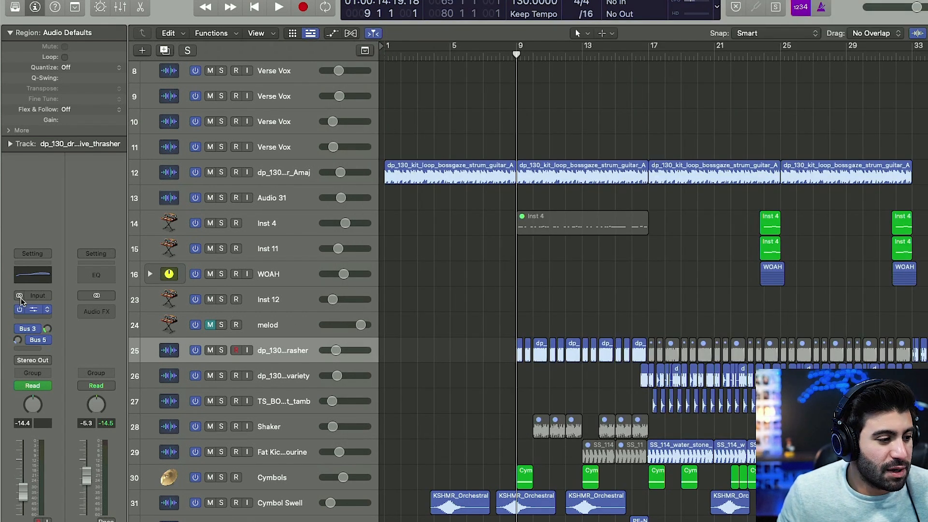
click(279, 7)
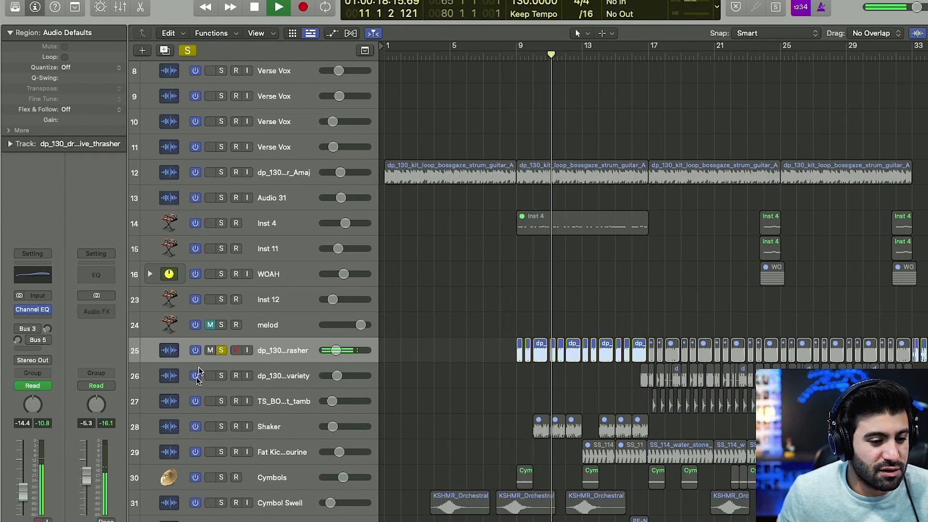
click(254, 7)
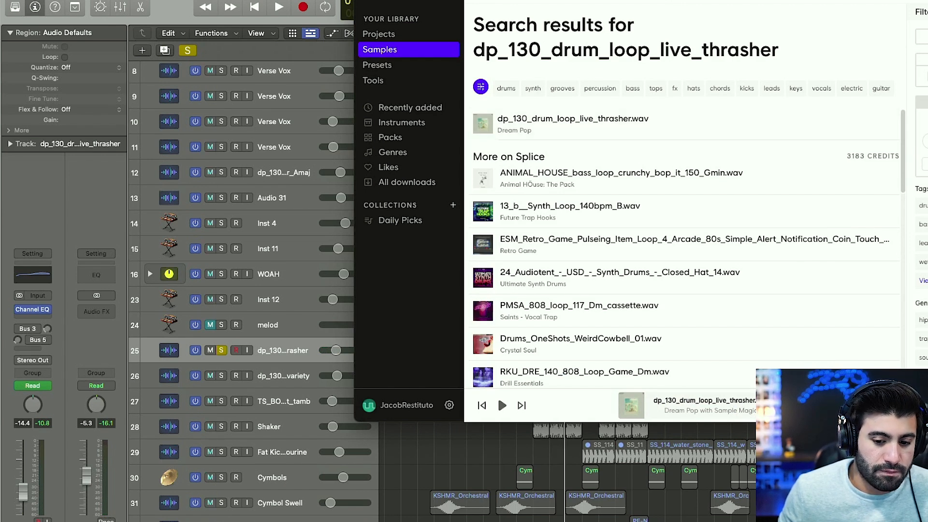
click(501, 406)
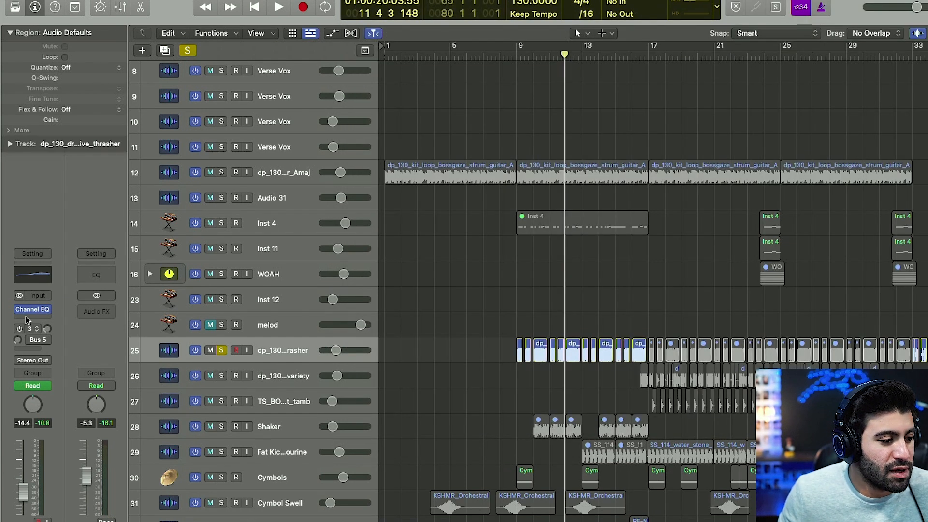
click(278, 7)
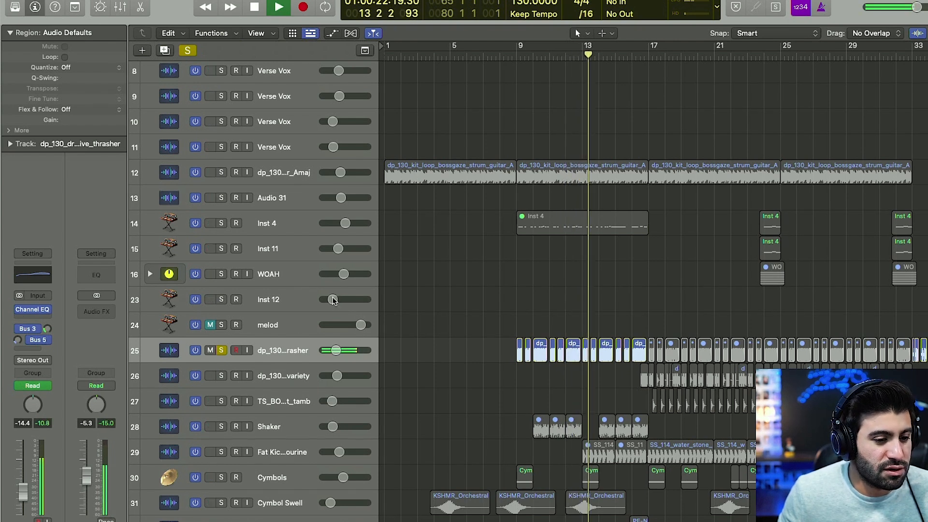
Audition the 808 Bass notes in the Piano Roll and leave no track soloed
scroll(down, 3)
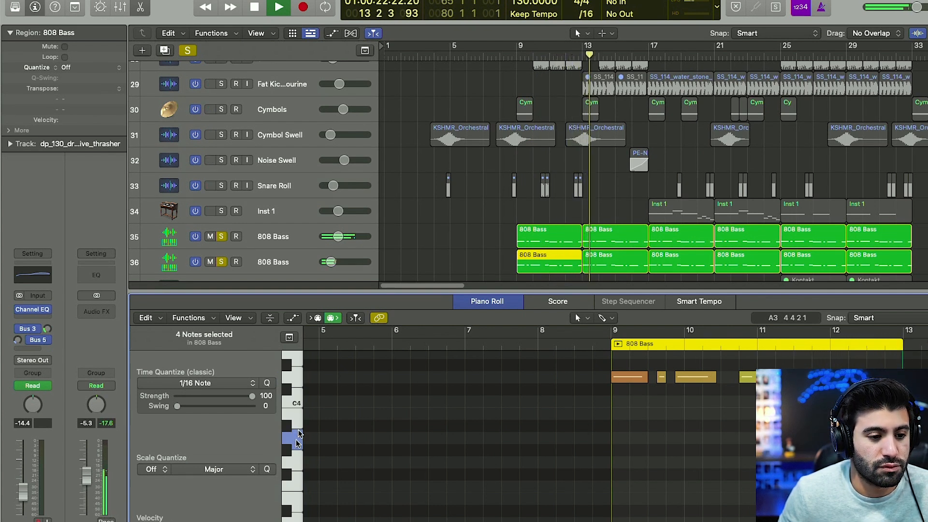
click(255, 7)
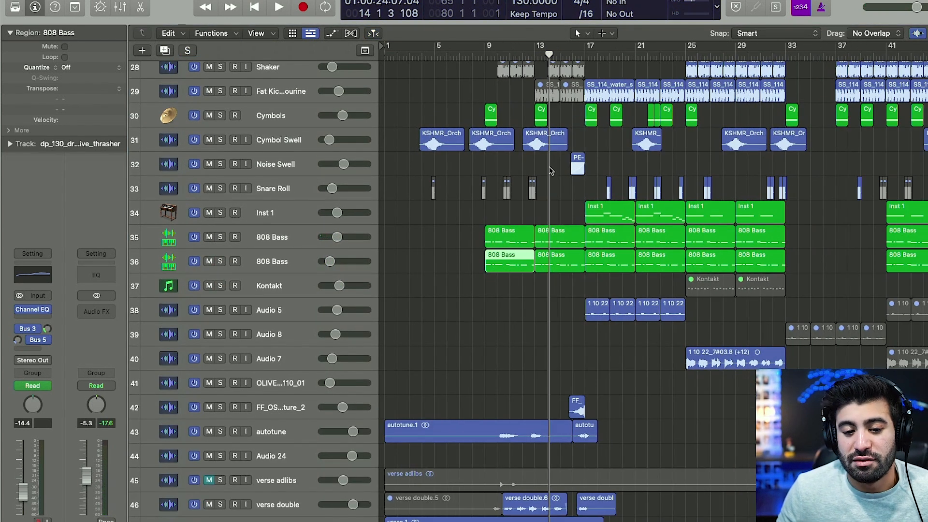
scroll(down, 3)
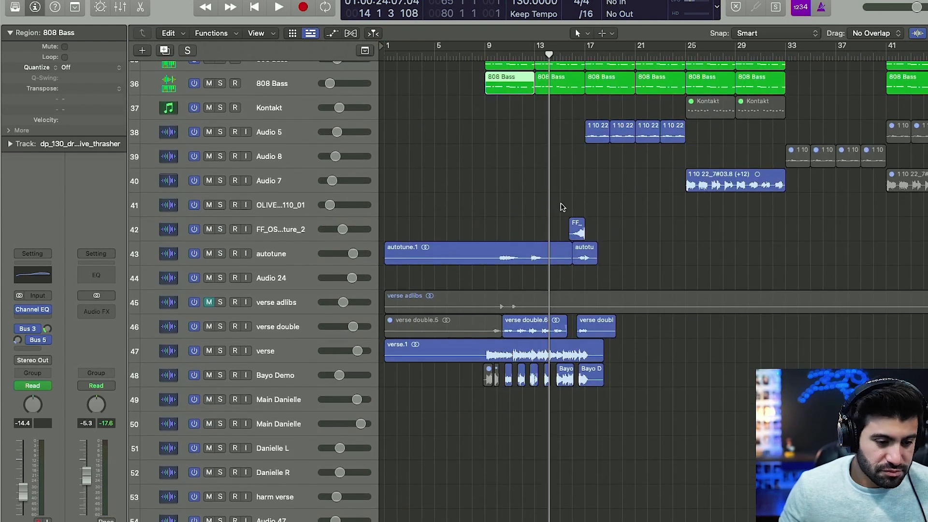
Audition the Juxtaposed synth pad, melody and high tracks from bar 41, then stop playback
scroll(down, 3)
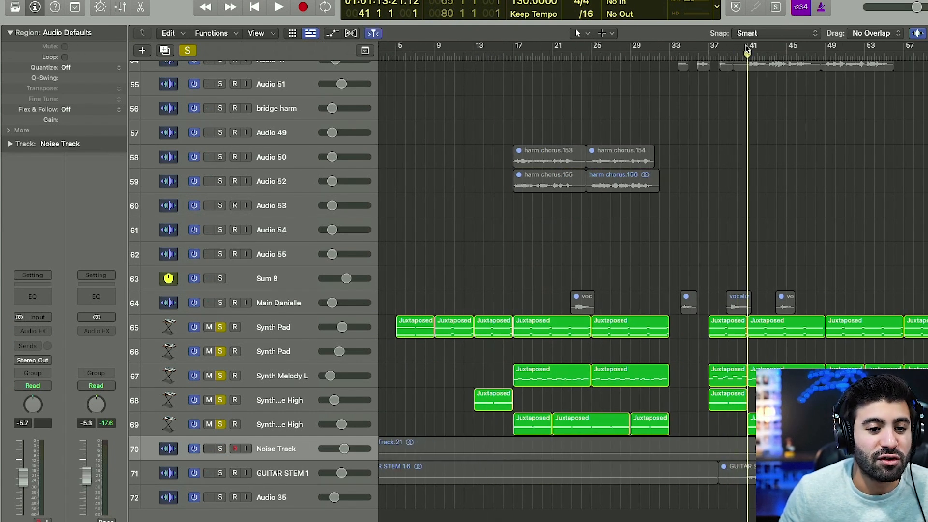
mouse_move(777, 126)
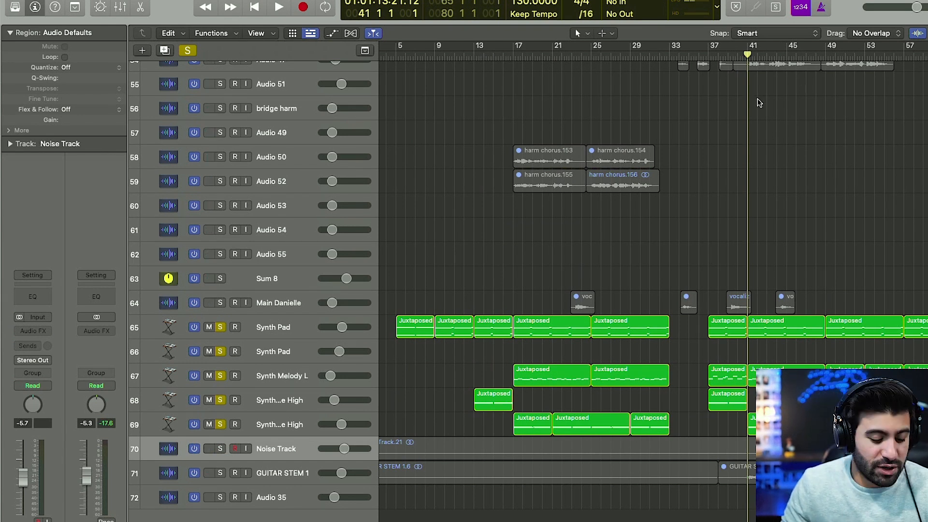
click(278, 7)
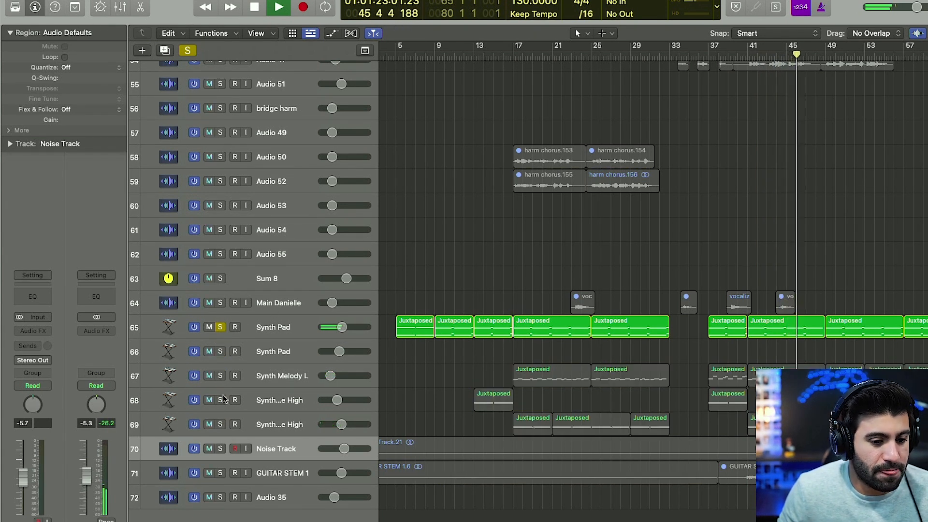
click(220, 375)
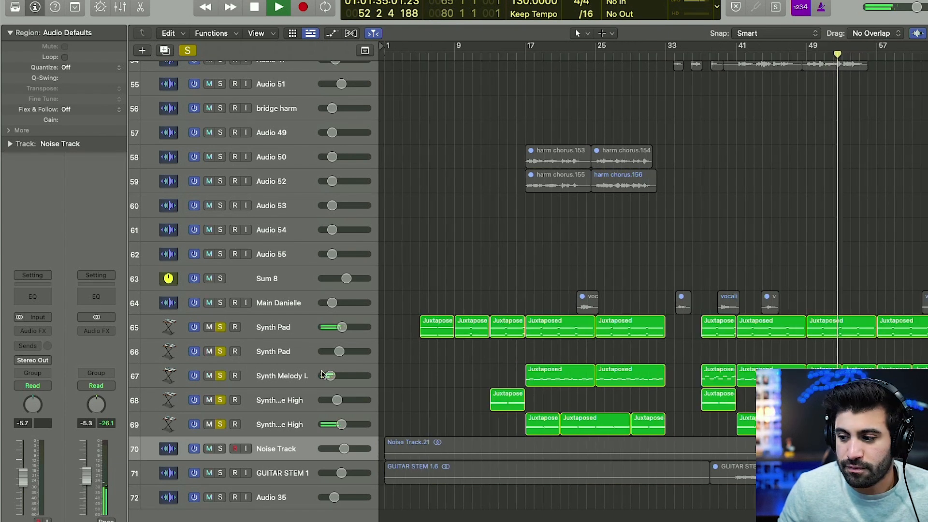
click(277, 8)
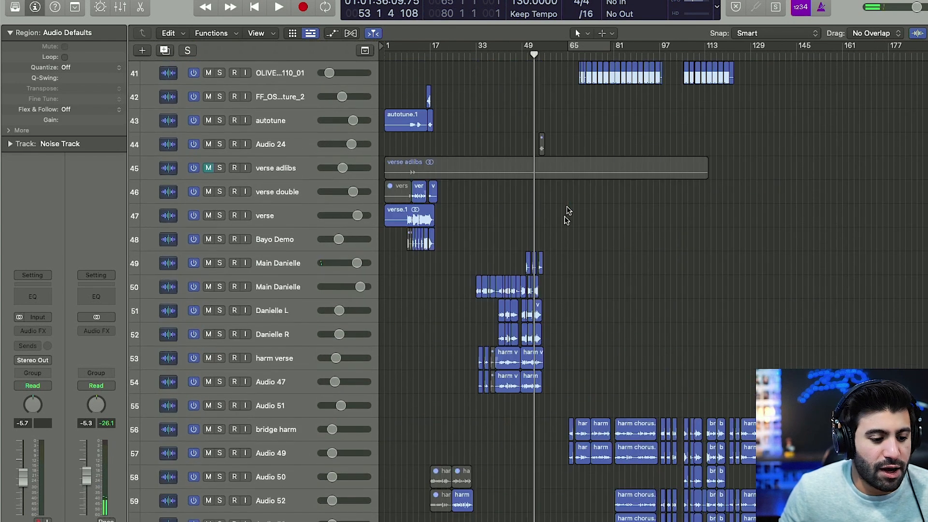
Solo the Fat Kick and Tambourine drum loop track on its own
scroll(up, 3)
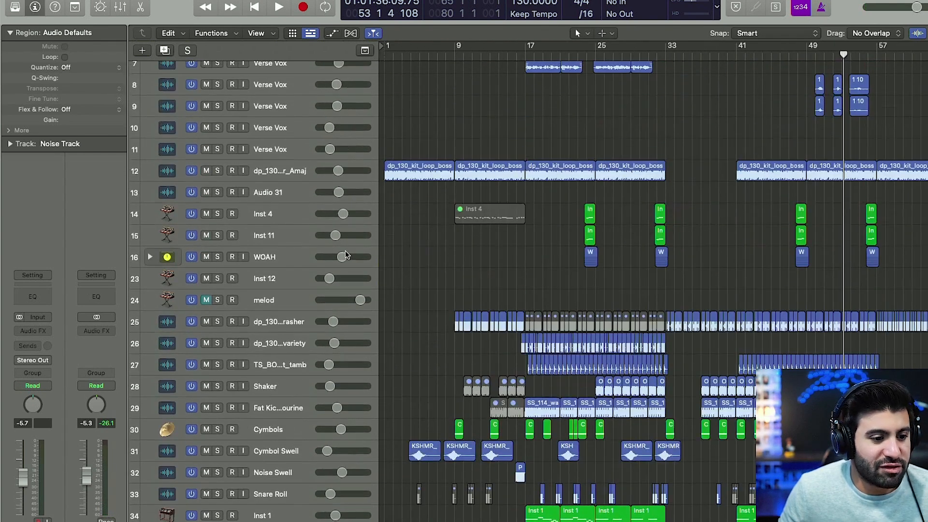
scroll(down, 3)
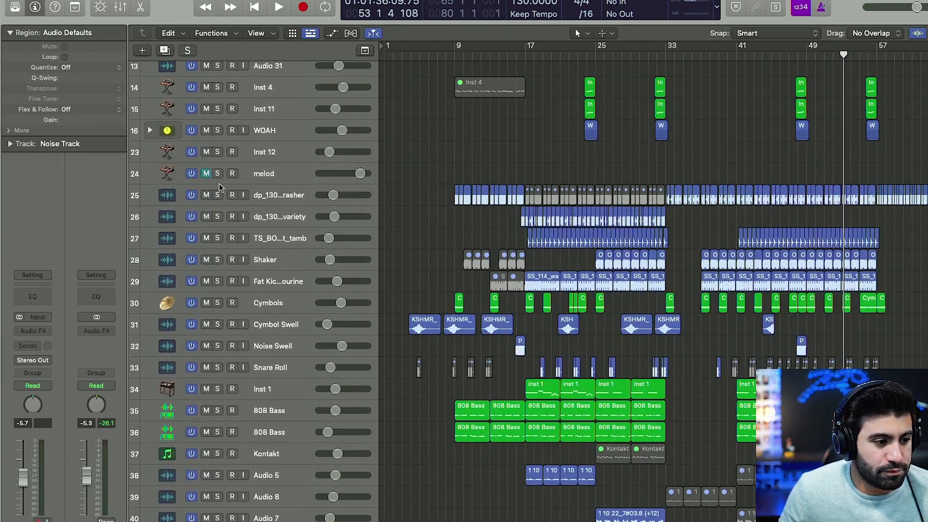
click(279, 7)
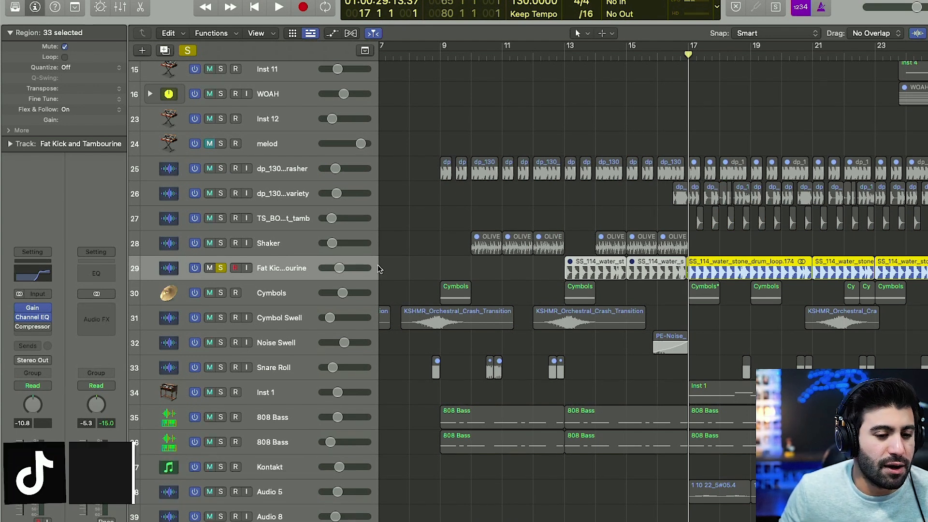
mouse_move(379, 273)
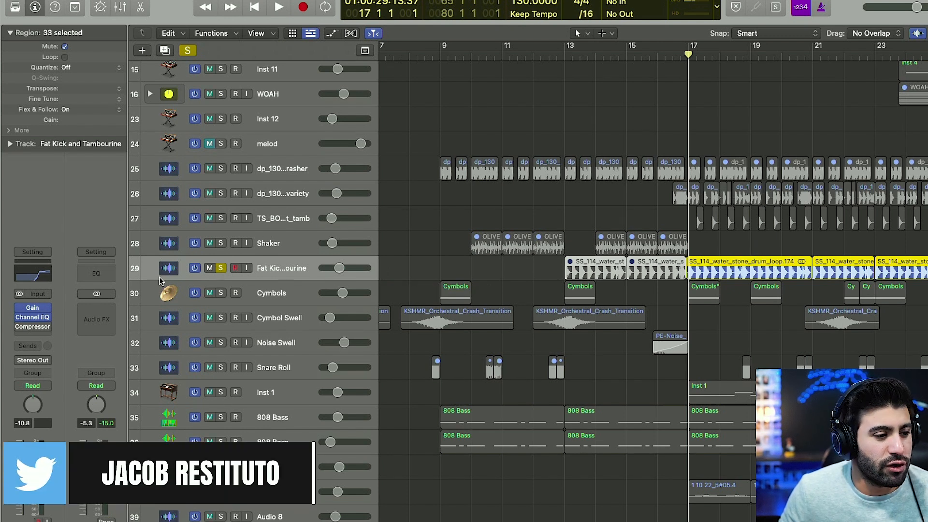
Add the Shaker and dp_130 variety drum loop to the solo group and play from bar 25
click(31, 308)
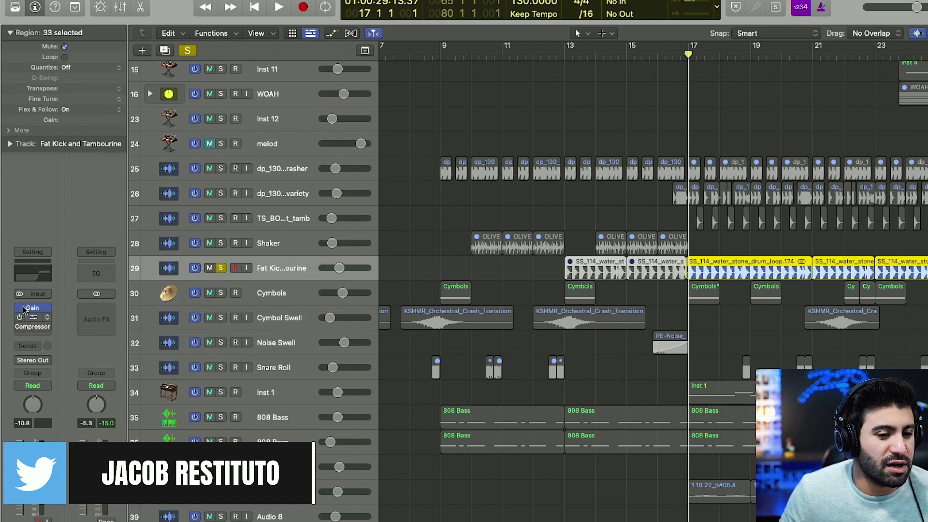
click(279, 6)
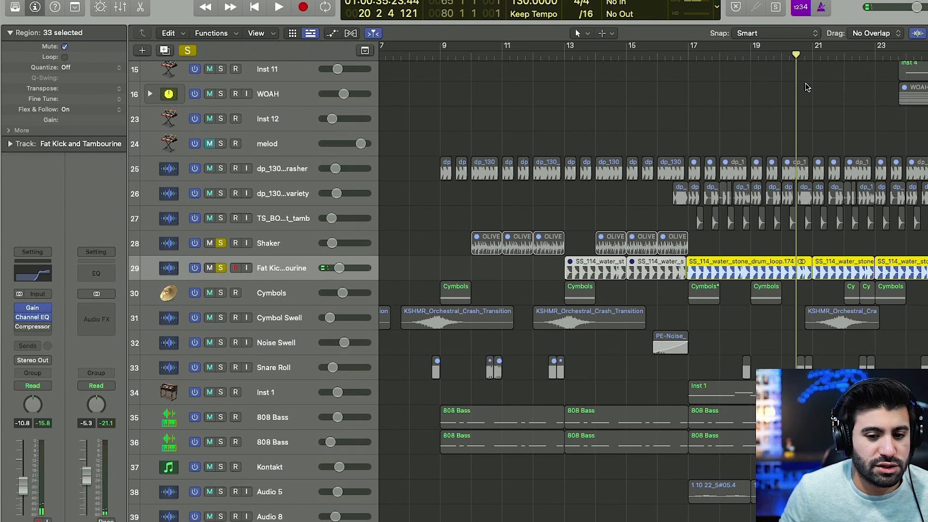
click(278, 7)
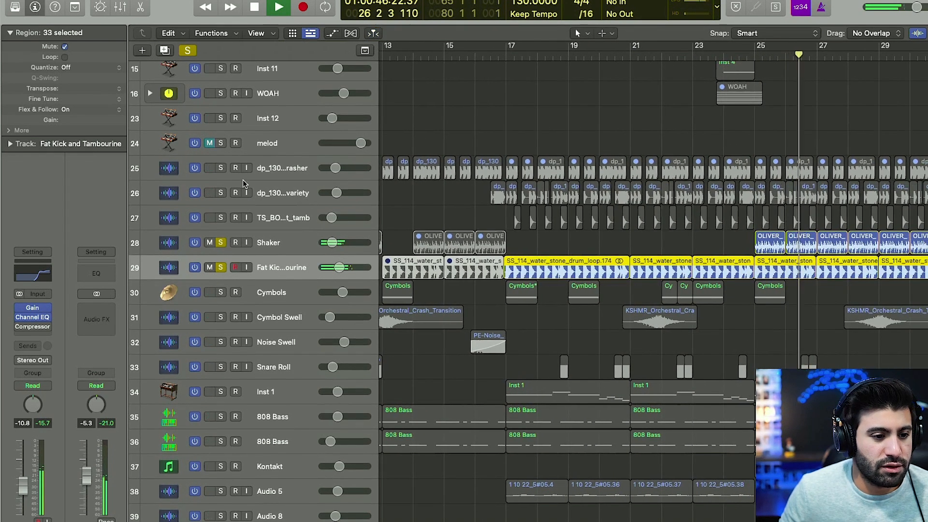
click(254, 7)
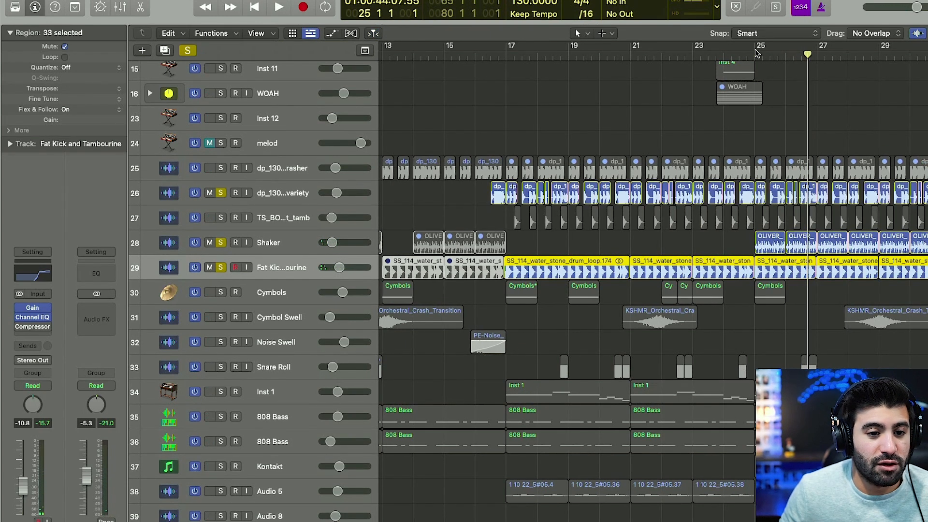
click(278, 7)
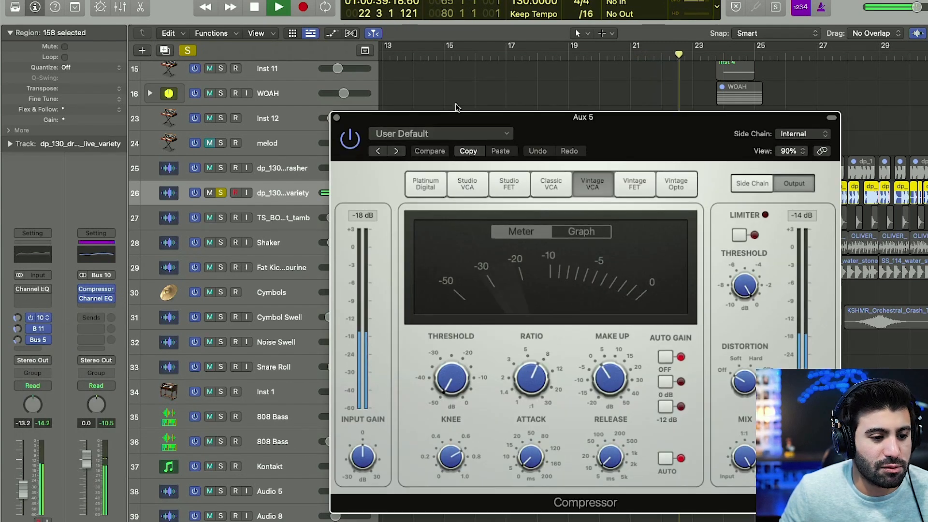
Close the Aux 5 bus compressor and solo the cymbals, noise swell and snare roll with the drums
click(336, 117)
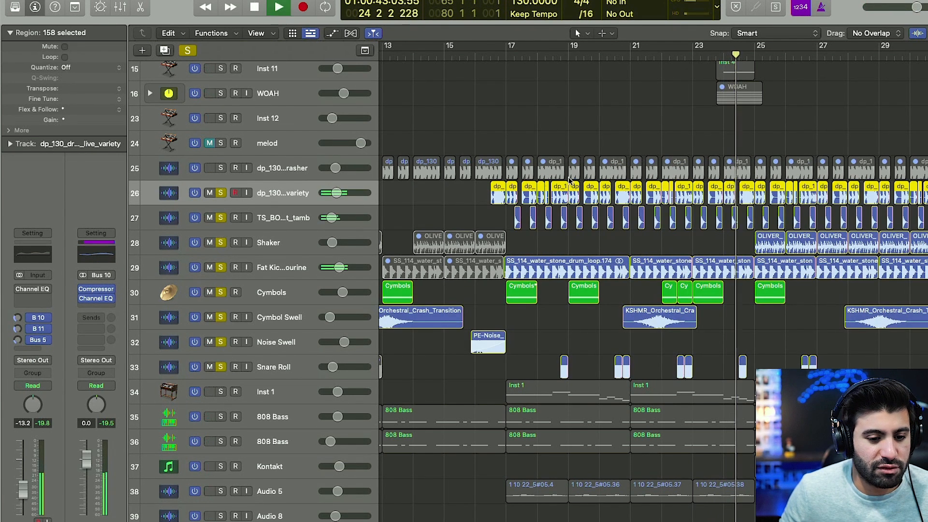
scroll(right, 3)
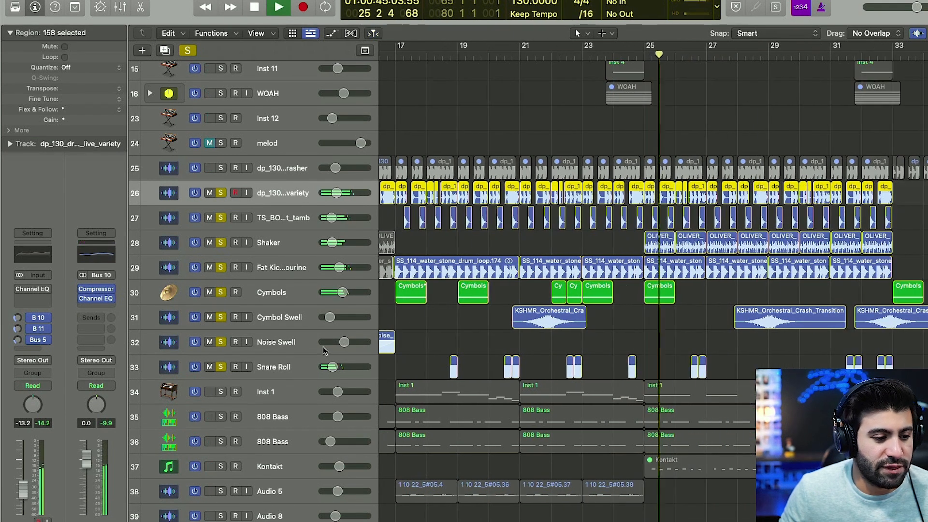
click(274, 367)
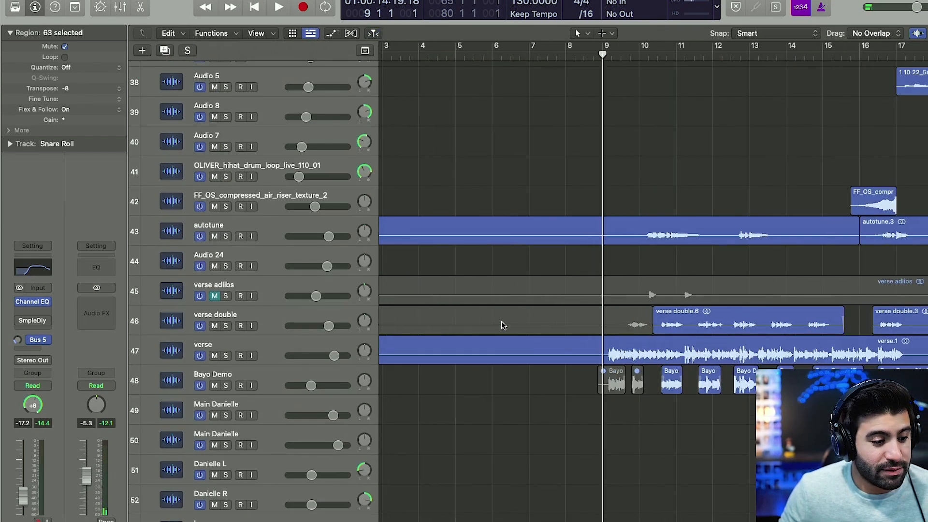
scroll(right, 3)
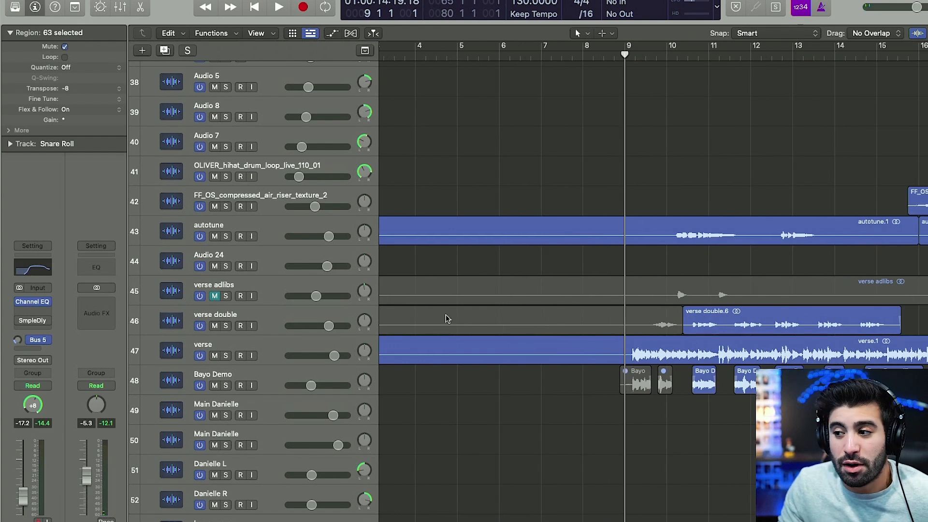
click(212, 380)
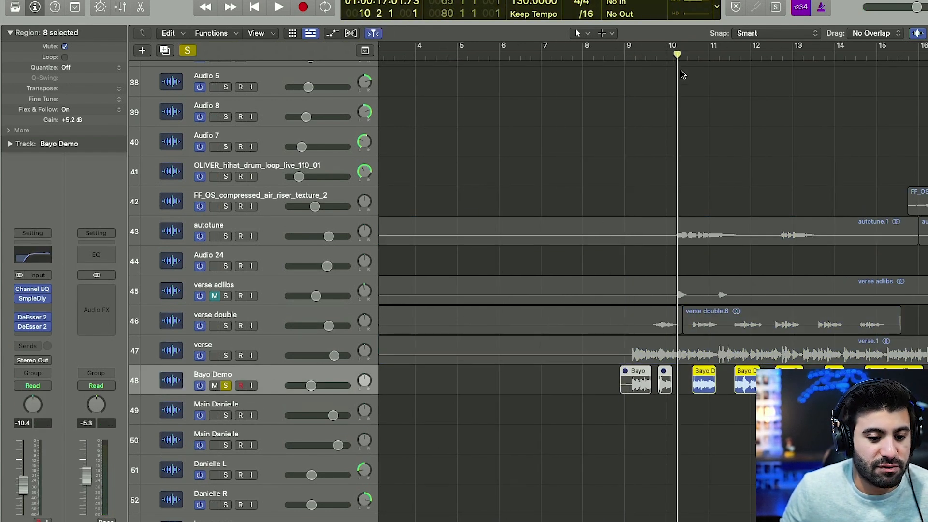
click(278, 7)
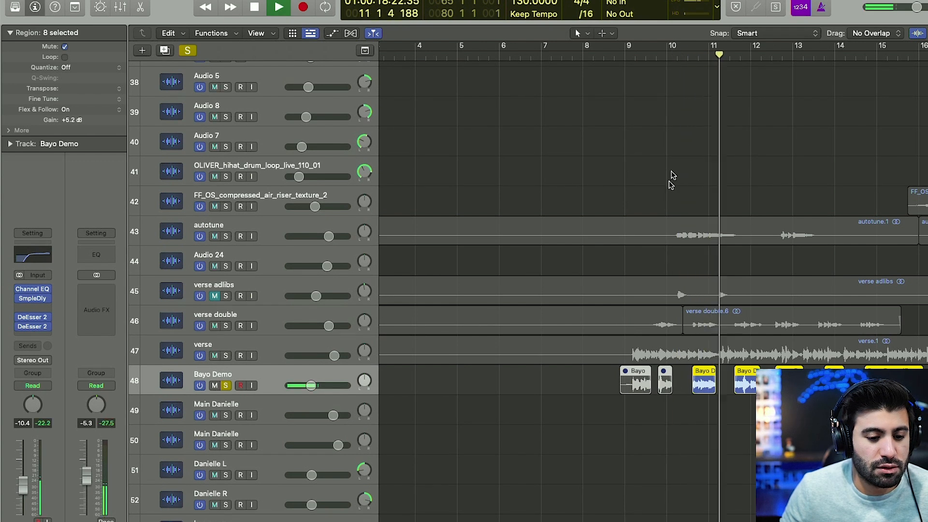
click(277, 7)
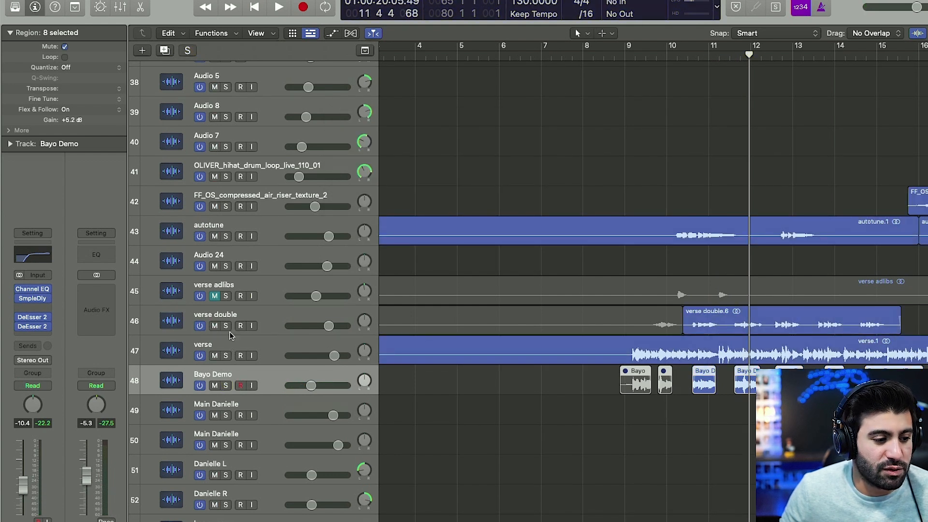
click(225, 236)
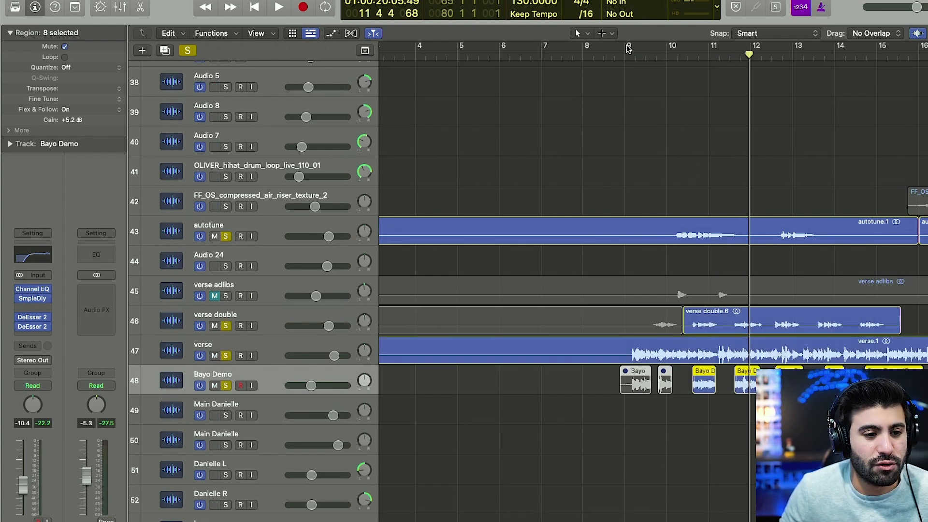
click(279, 6)
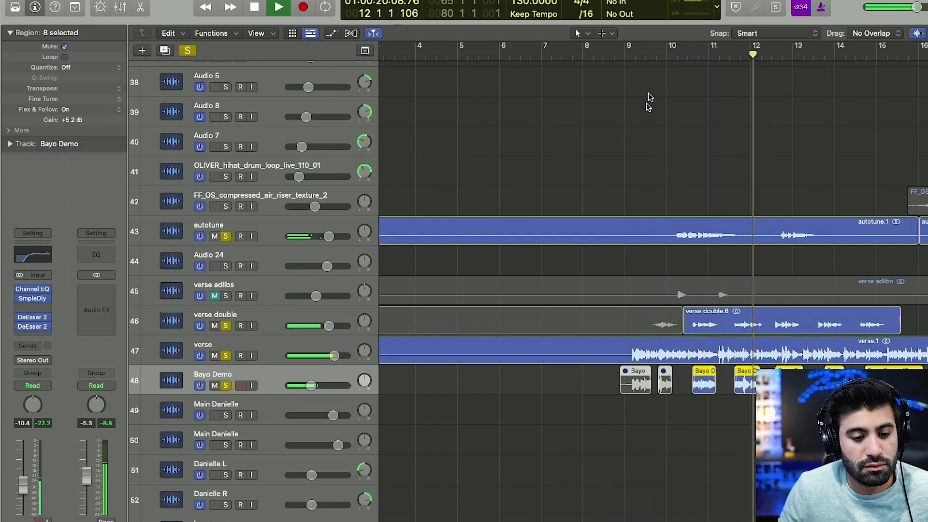
click(277, 8)
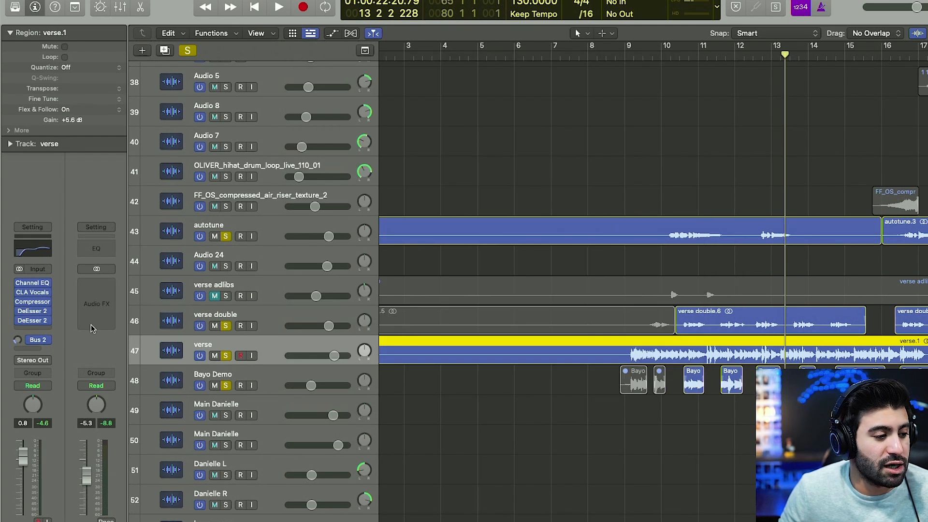
click(32, 302)
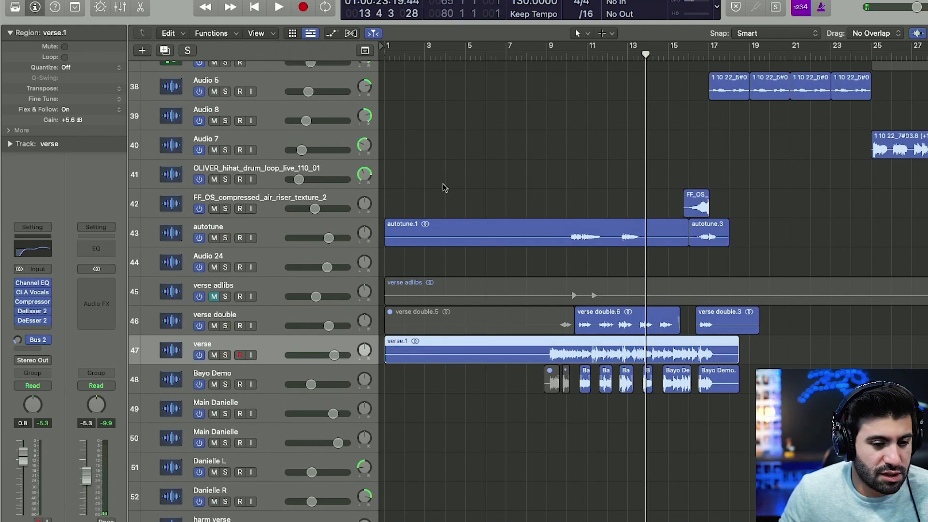
Solo the WOAH stack, expand it to show its six vocal takes, play it and stop
scroll(up, 3)
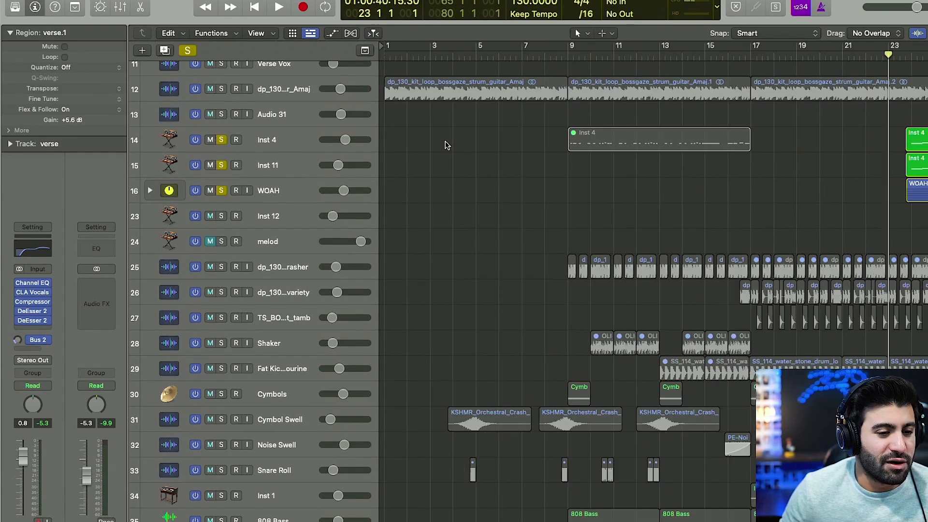
click(278, 7)
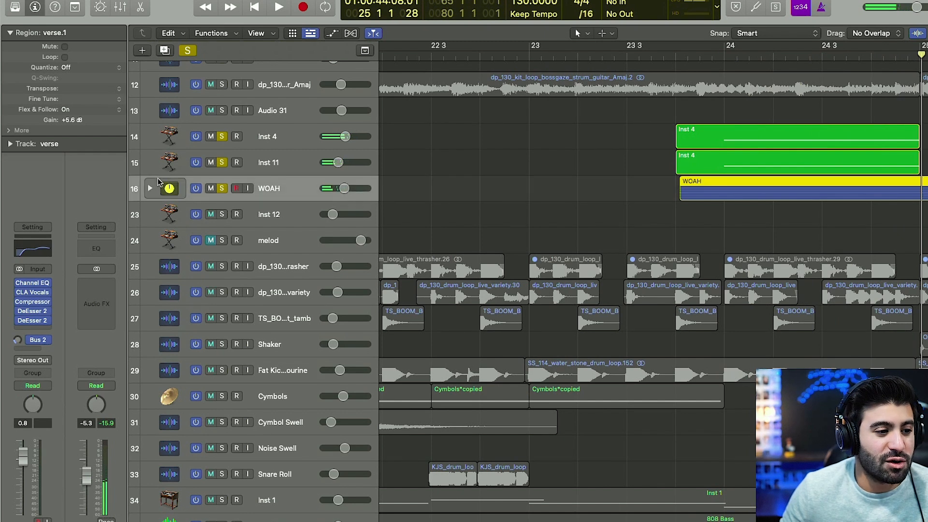
click(149, 189)
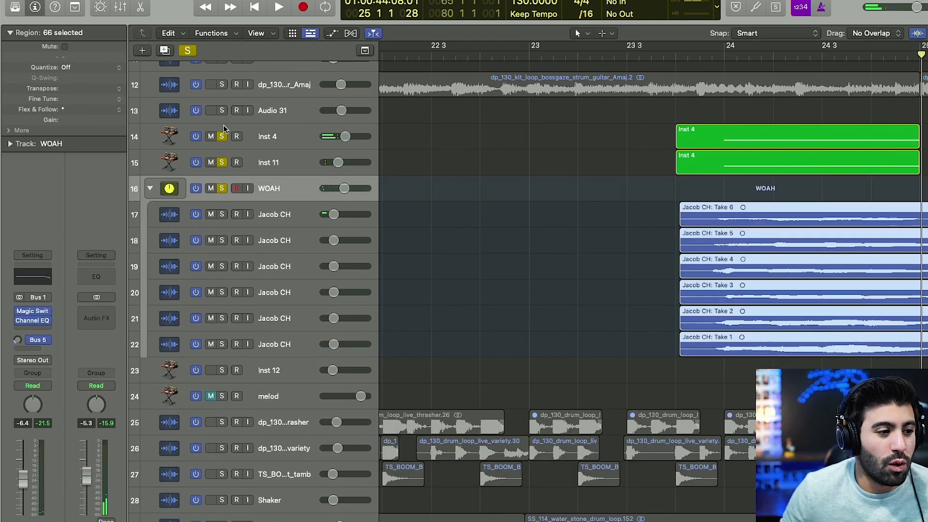
click(278, 7)
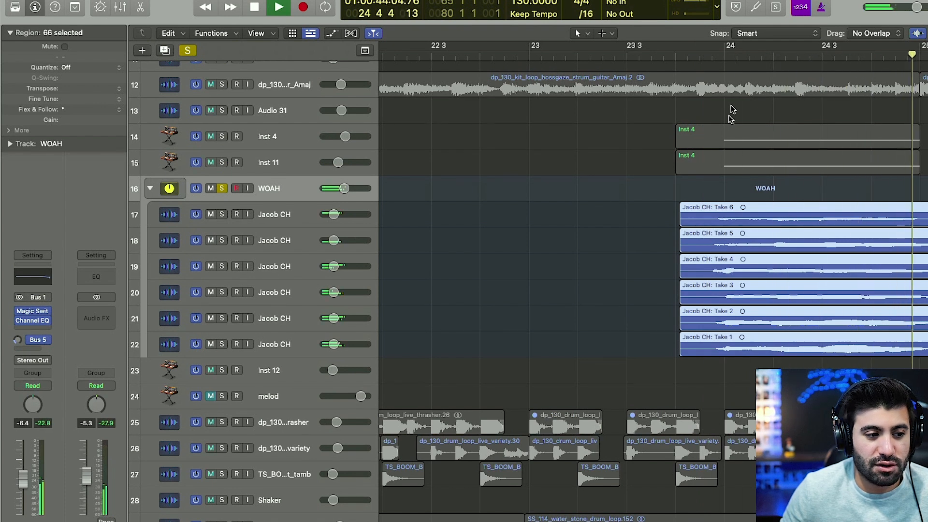
click(278, 8)
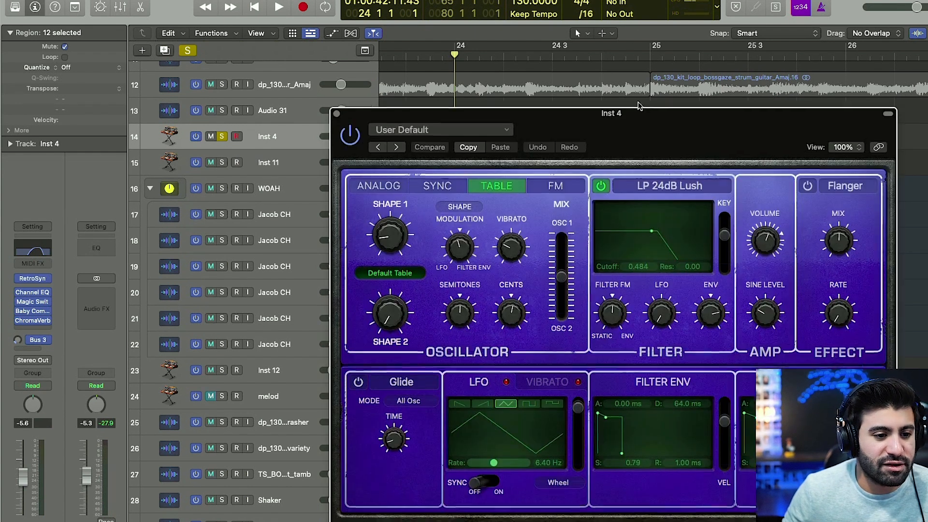
Close Inst 4's Retro Synth, audition Inst 11's Retro Synth, and close it to show the full arrangement
click(278, 6)
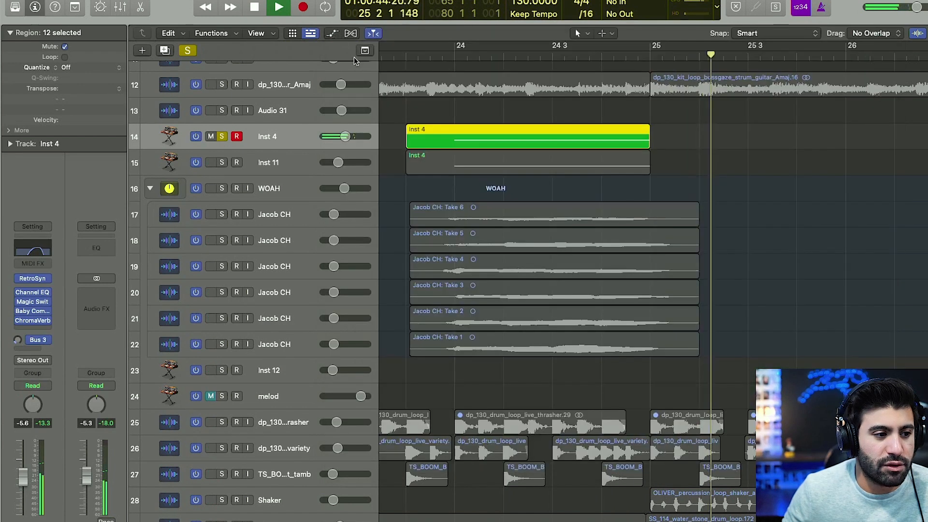
click(254, 8)
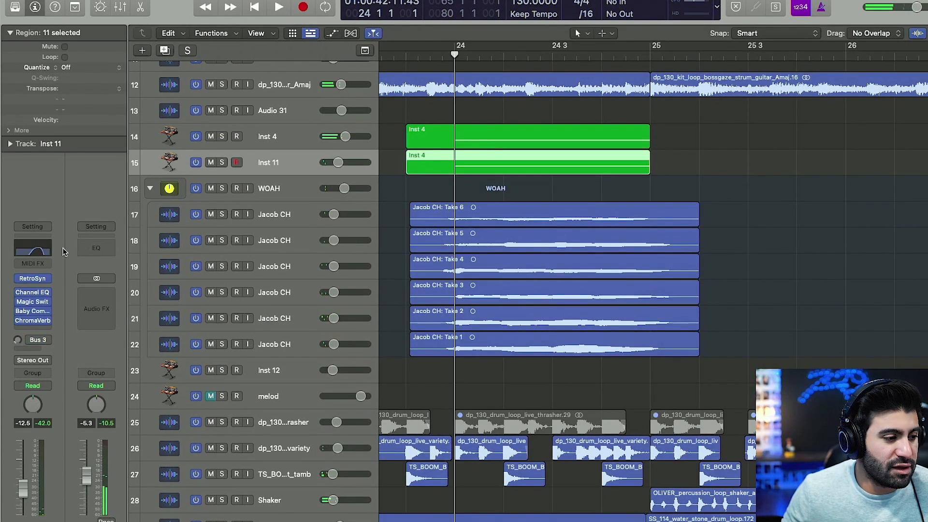
click(32, 278)
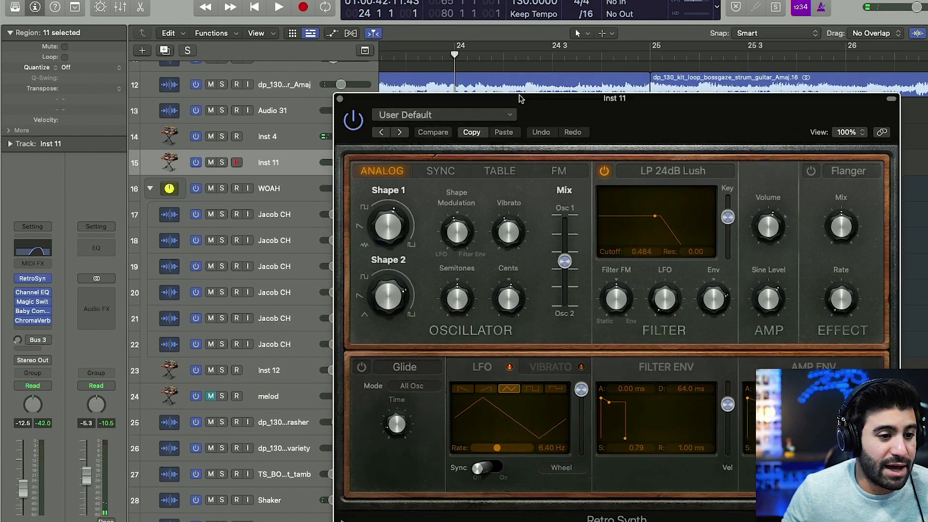
click(278, 7)
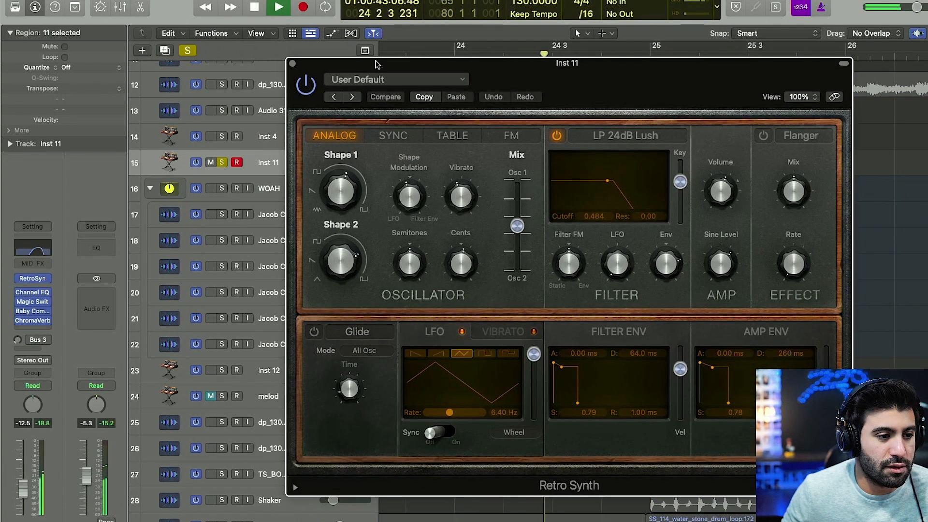
click(291, 64)
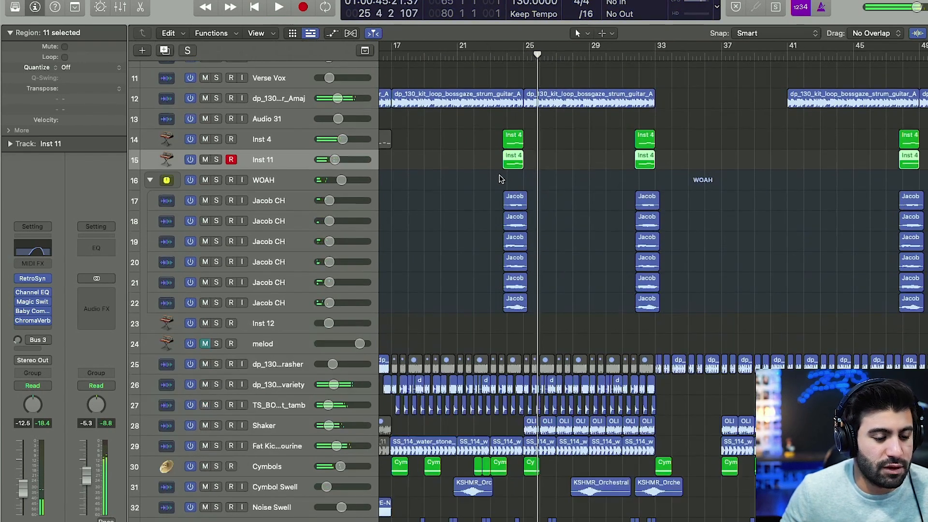
Zoom to the verse, select a Verse Vox layer, then solo the Jacob CH lead vocal
scroll(up, 3)
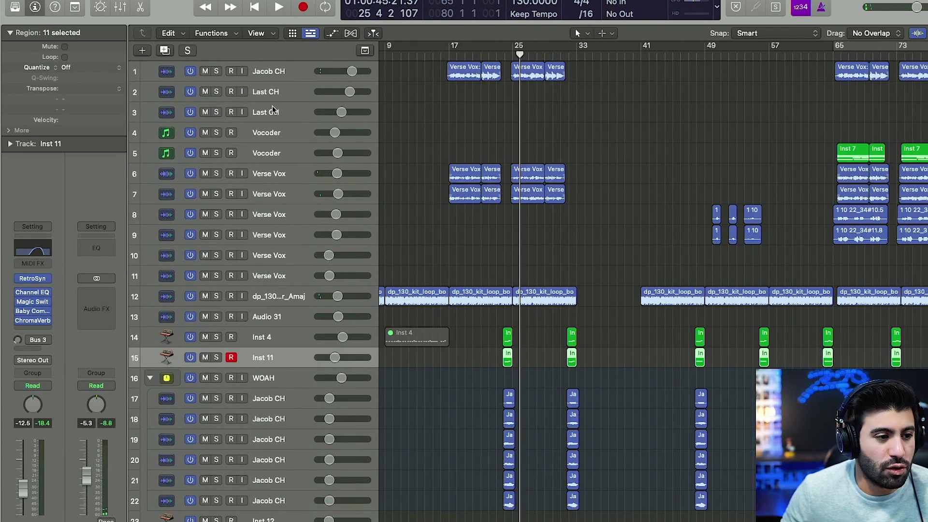
click(187, 50)
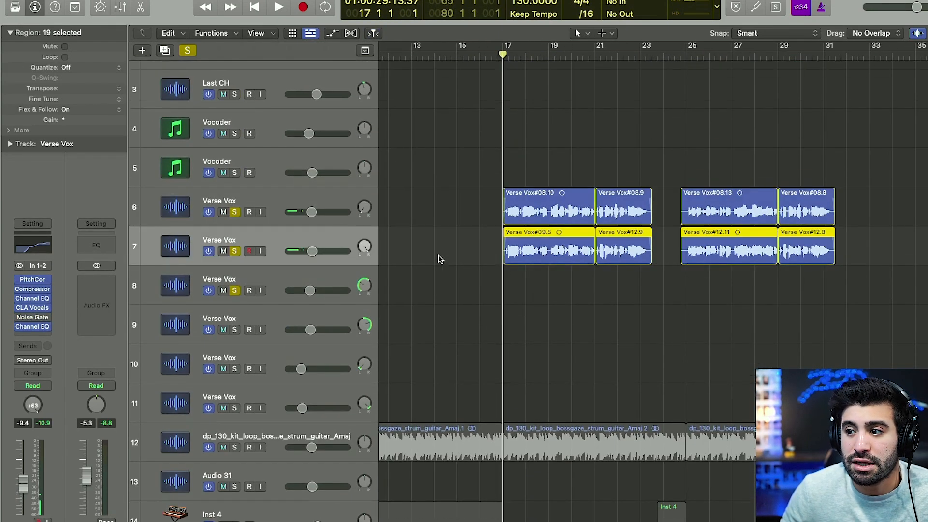
scroll(up, 3)
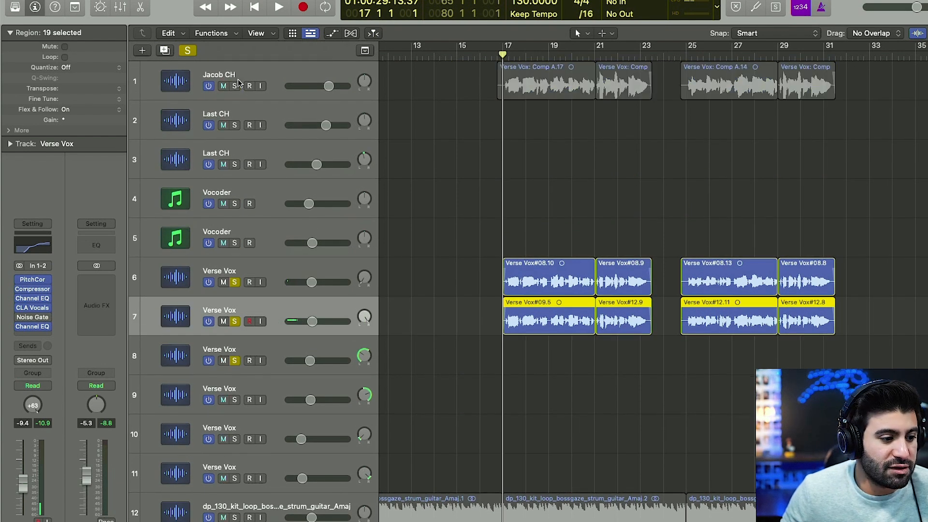
click(278, 7)
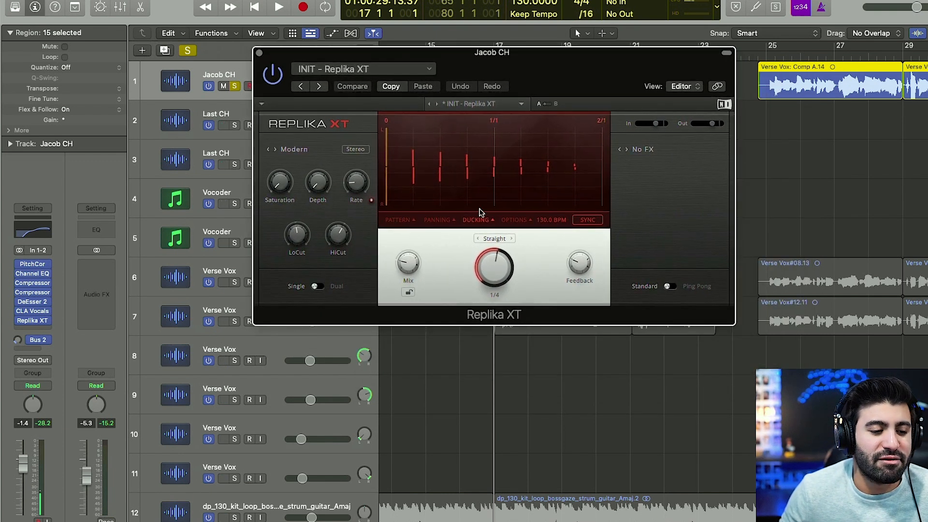
Show Replika XT's ducking Sensitivity/Amount/Release, audition the ducked echoes, and close the plug-in
click(477, 219)
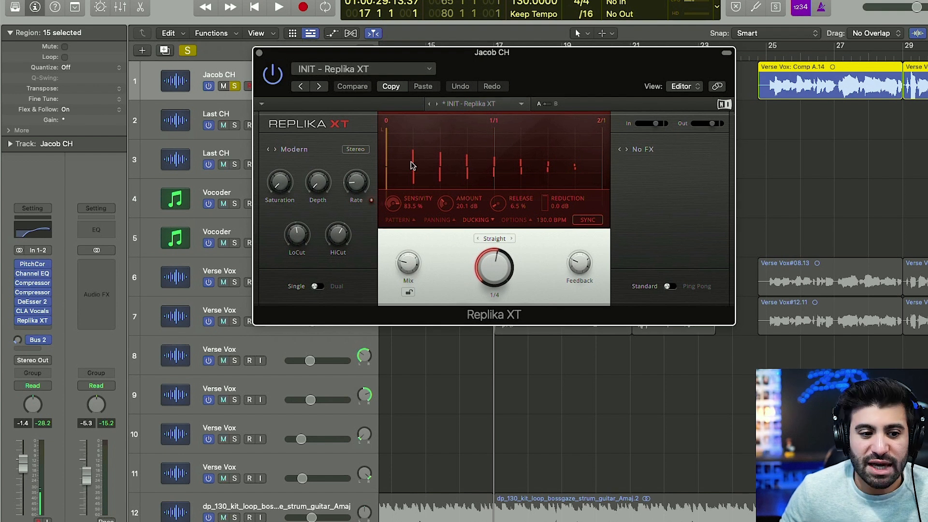
mouse_move(464, 148)
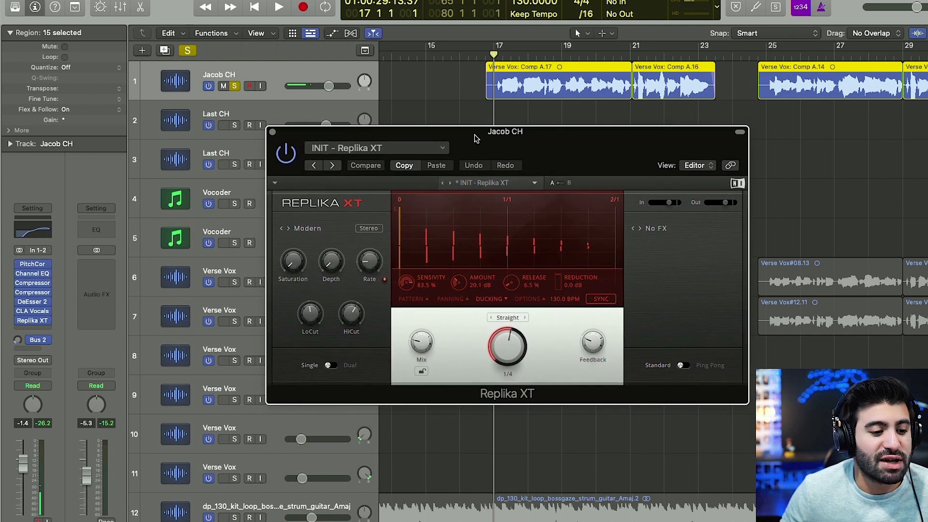
click(278, 6)
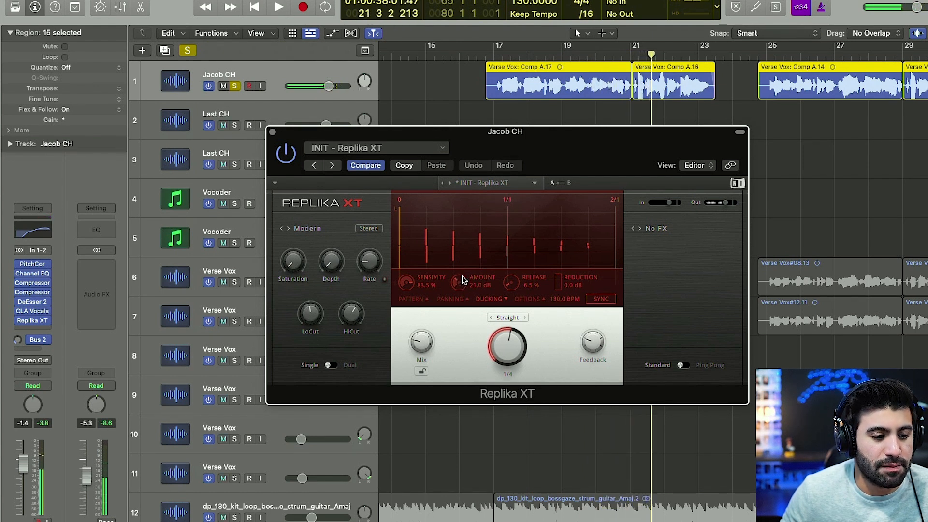
click(279, 7)
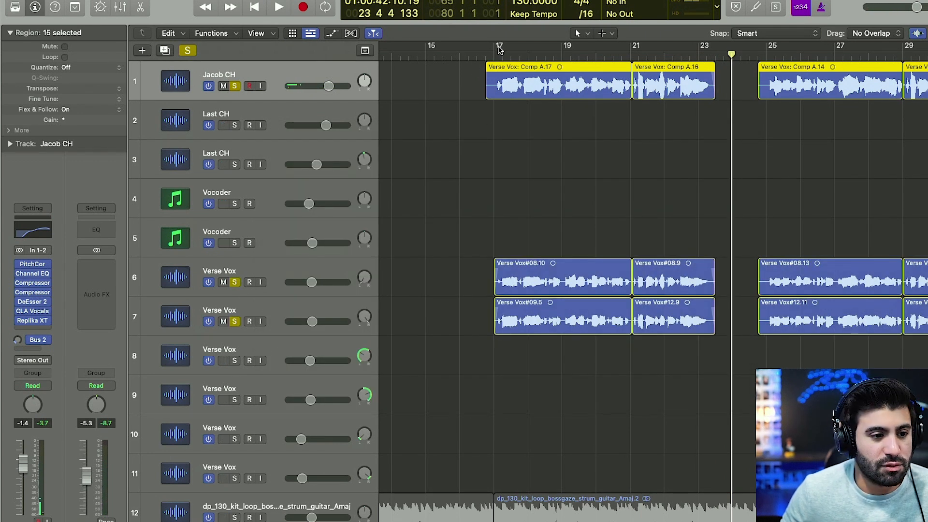
click(278, 6)
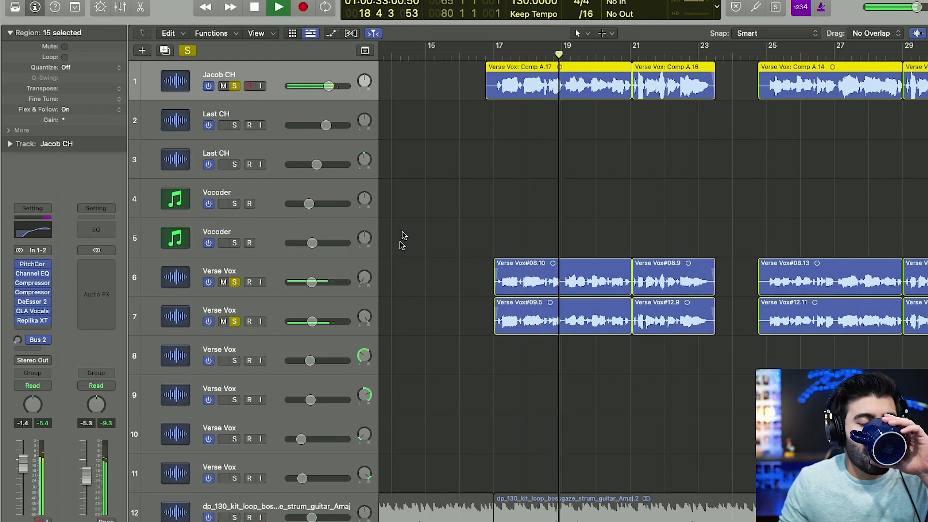
click(254, 7)
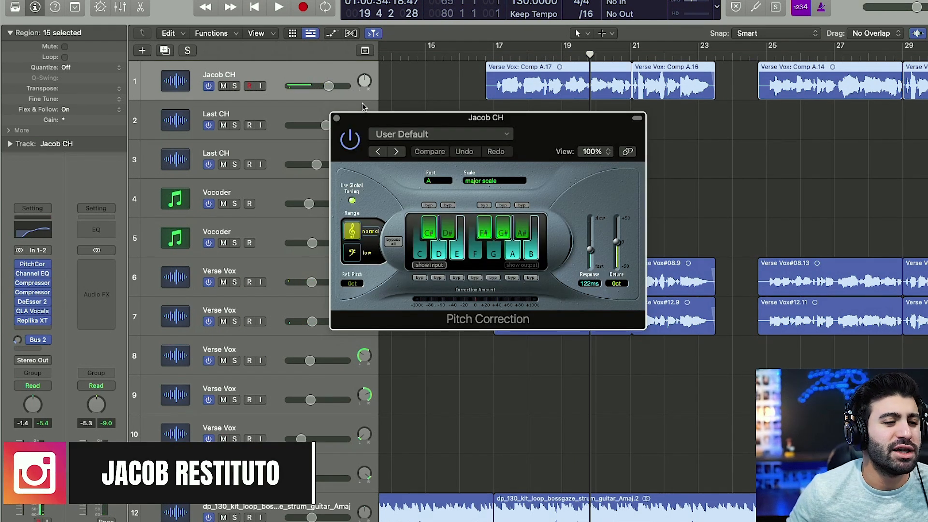
mouse_move(355, 112)
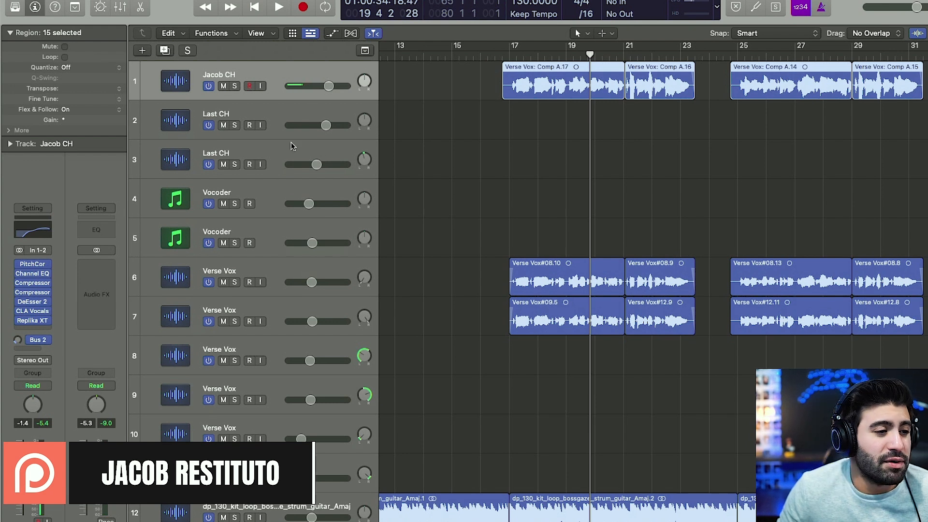
mouse_move(364, 222)
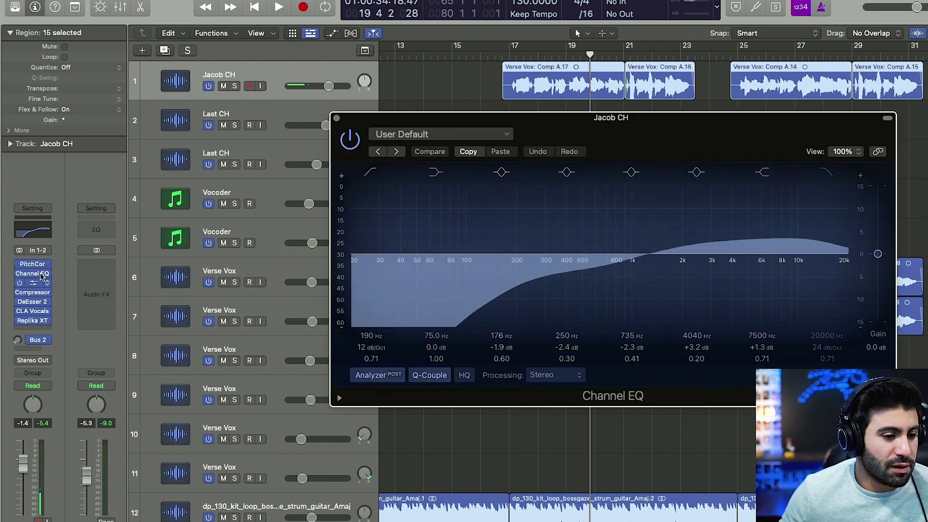
Inspect the two Compressors in the Jacob CH vocal chain
click(33, 283)
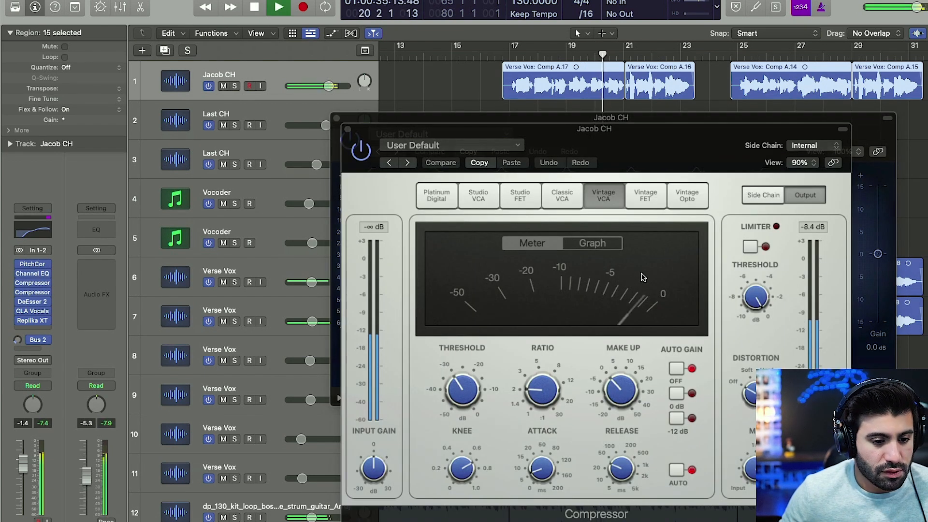
click(33, 282)
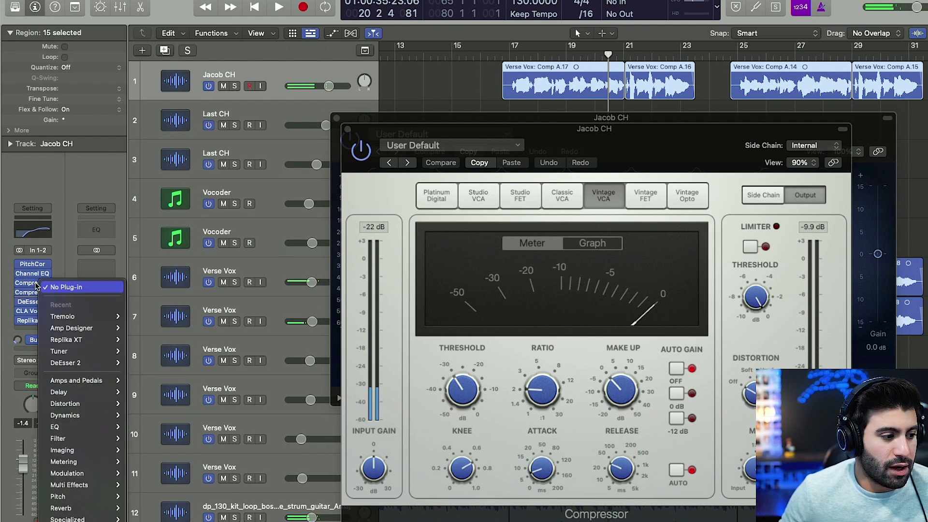
click(645, 207)
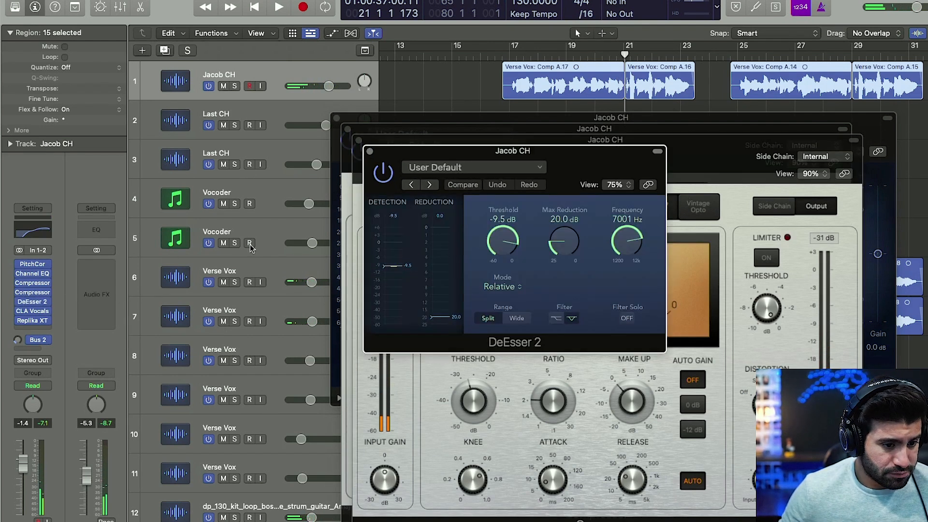
Audition CLA Vocals on Jacob CH during playback, comparing bypassed and active, then close the windows
click(32, 310)
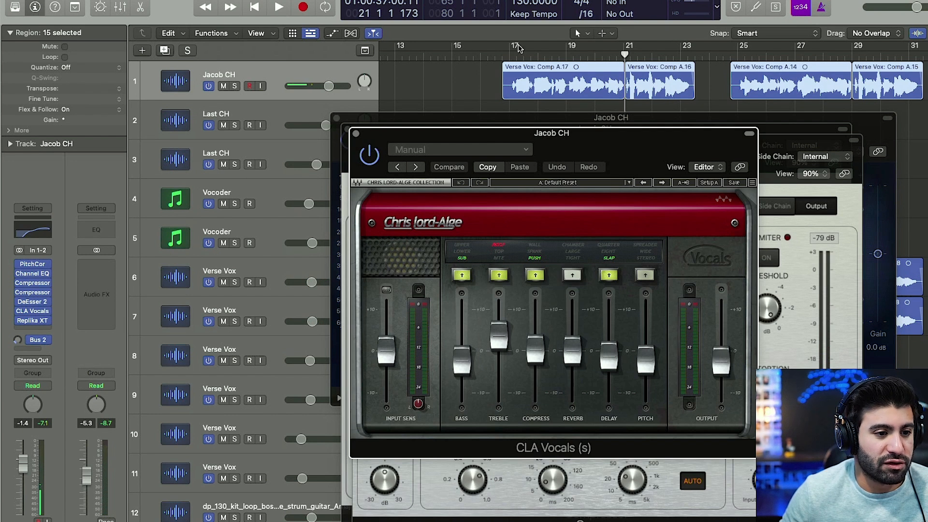
click(279, 7)
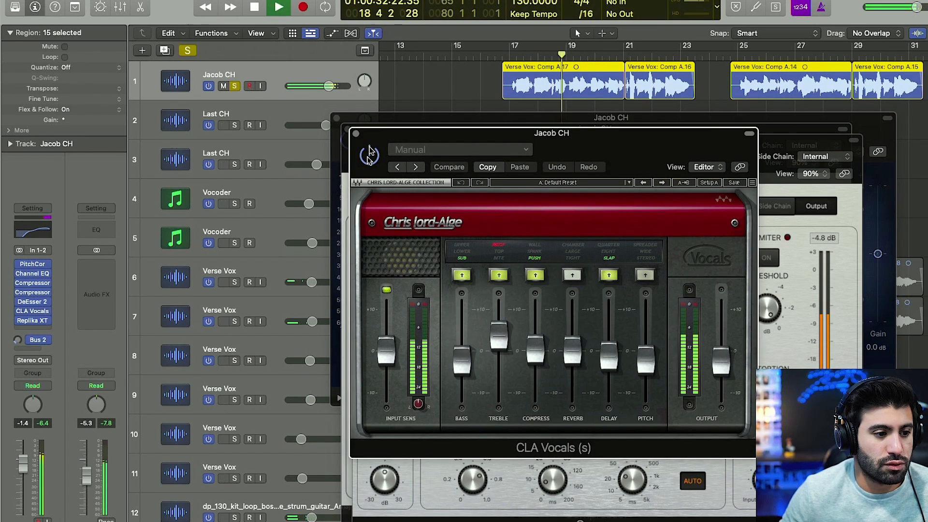
click(278, 7)
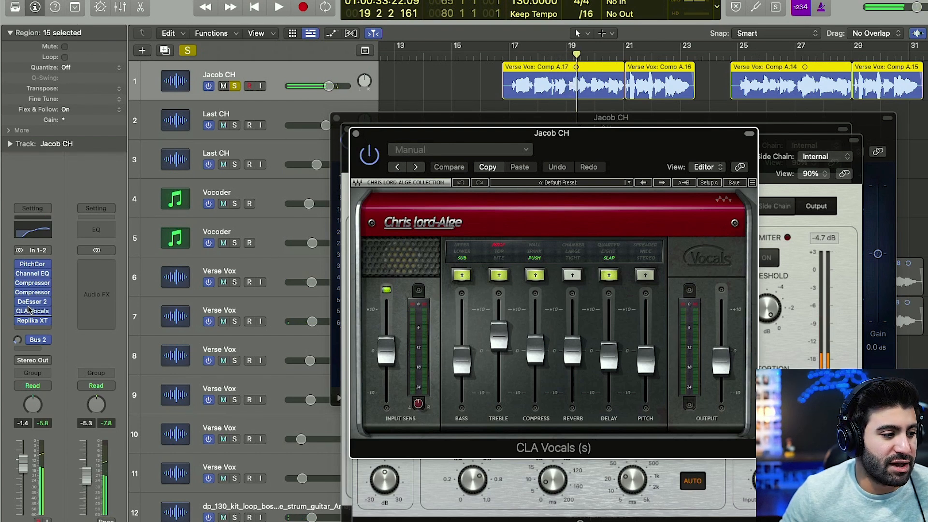
click(32, 320)
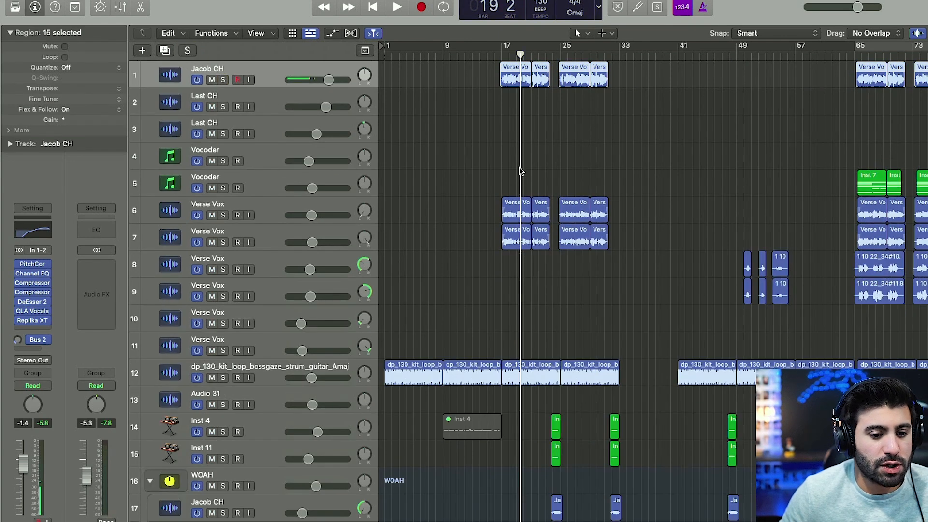
Solo the verse vocal layers and the Vocoder track and play them from bar 65
scroll(right, 3)
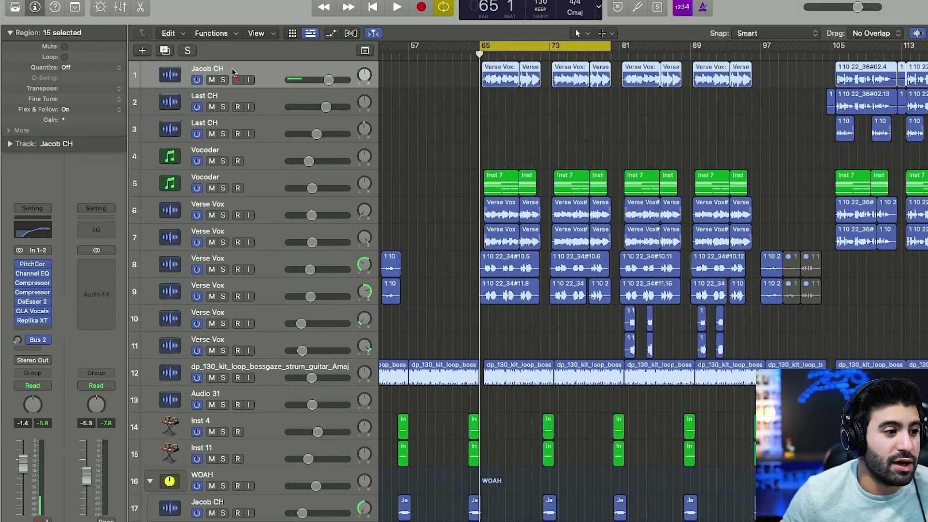
click(187, 51)
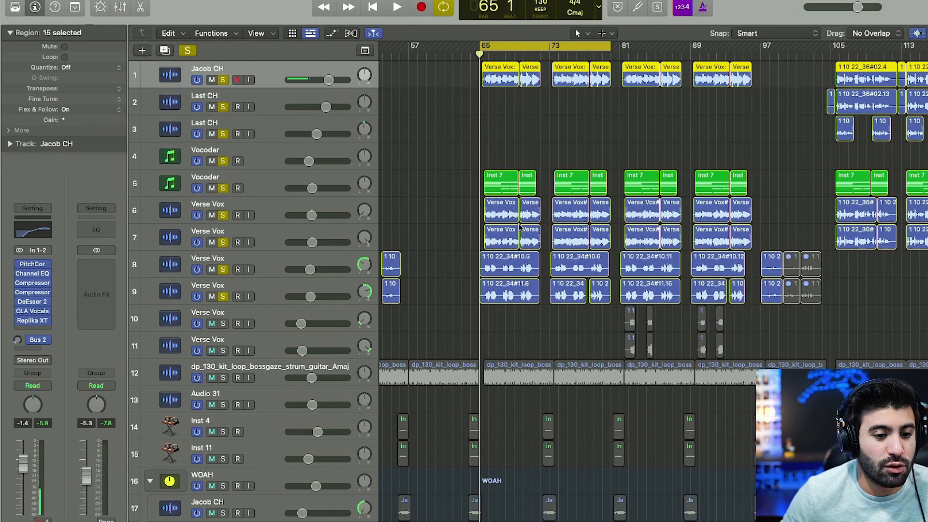
click(397, 7)
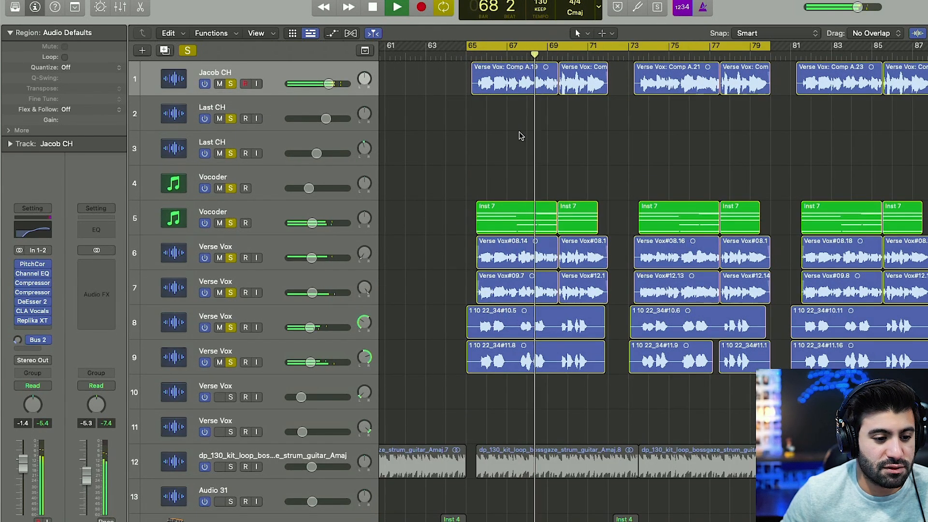
click(372, 8)
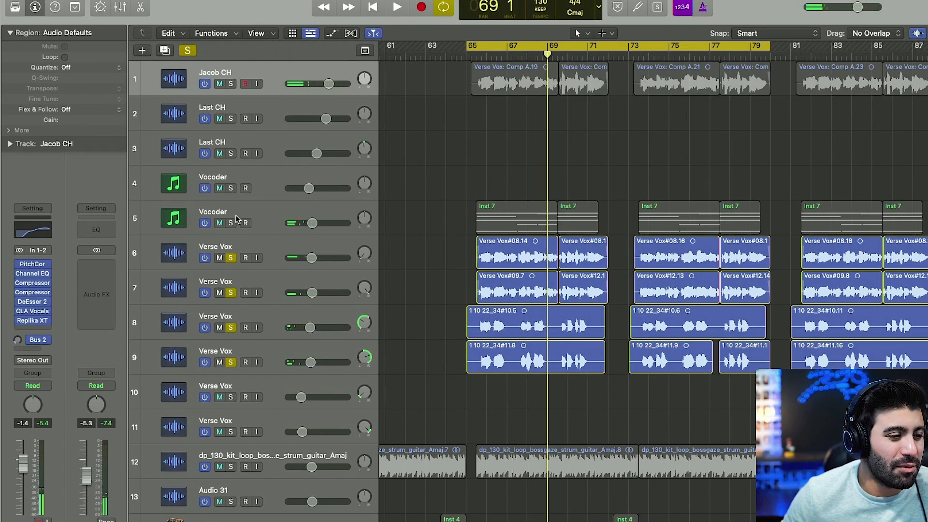
click(397, 7)
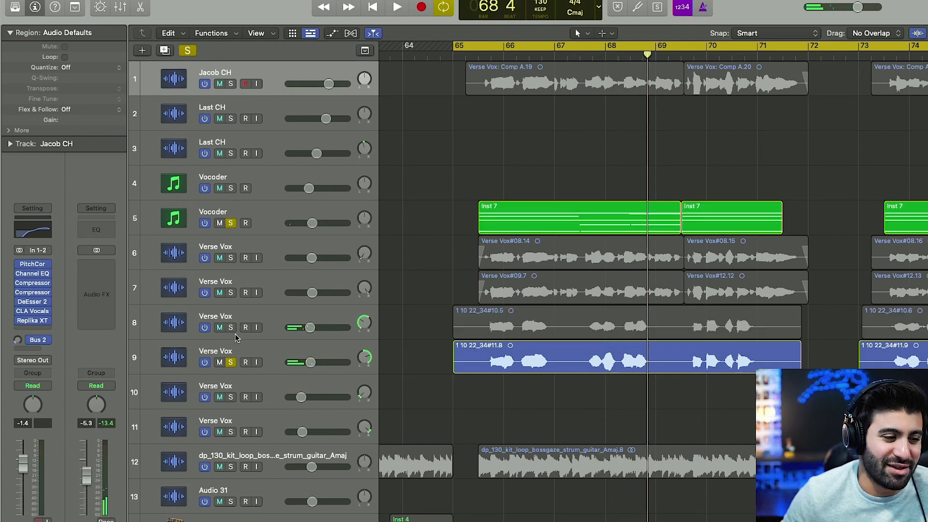
Inspect the VocalSynth 2 plugin on the Vocoder track, then close it
click(396, 7)
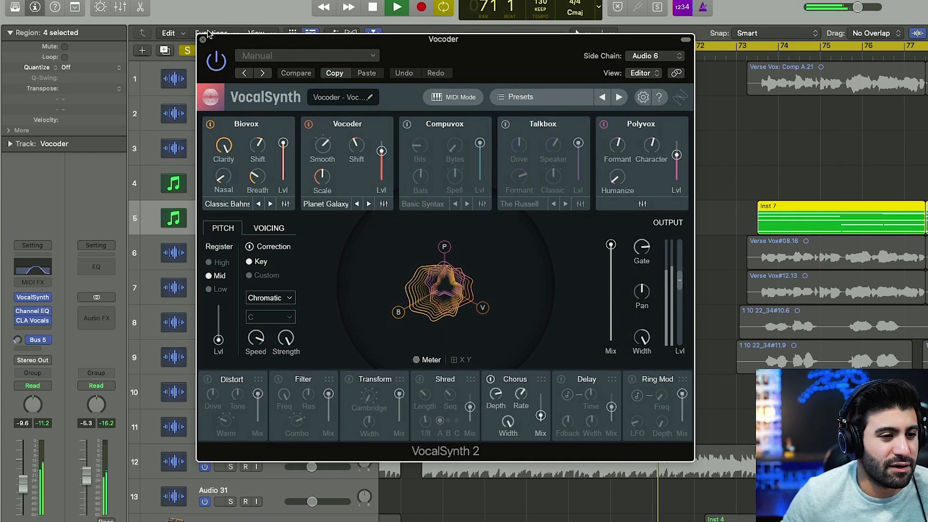
click(202, 39)
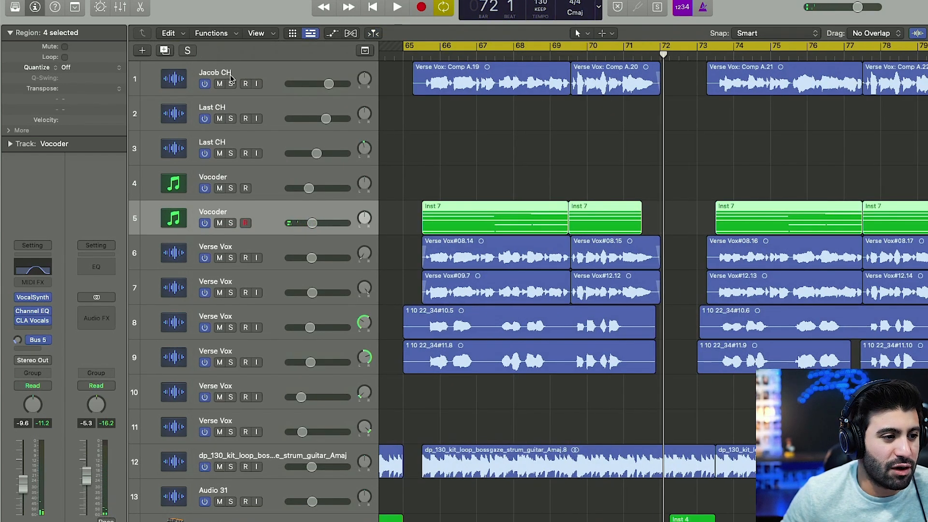
Audition the bridge and chorus harmony tracks over bars 81–97, then stop playback
scroll(down, 3)
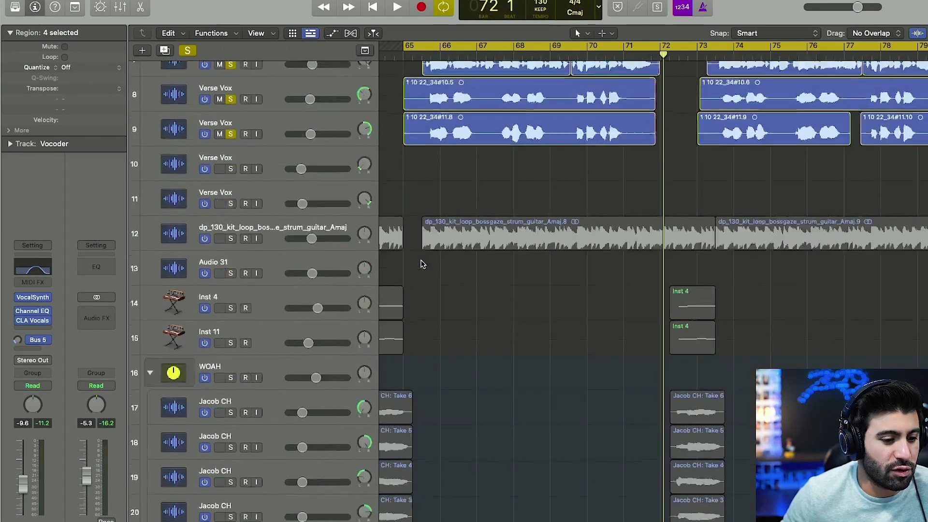
scroll(down, 3)
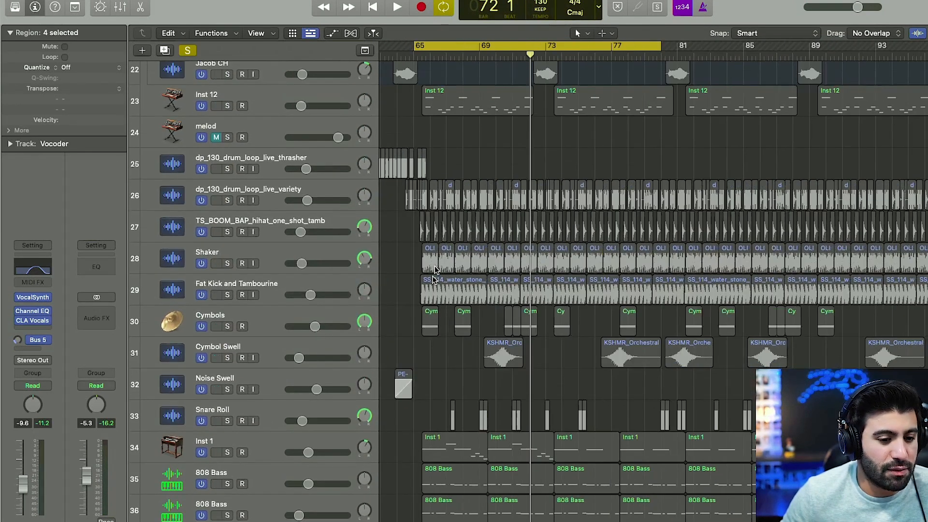
scroll(down, 3)
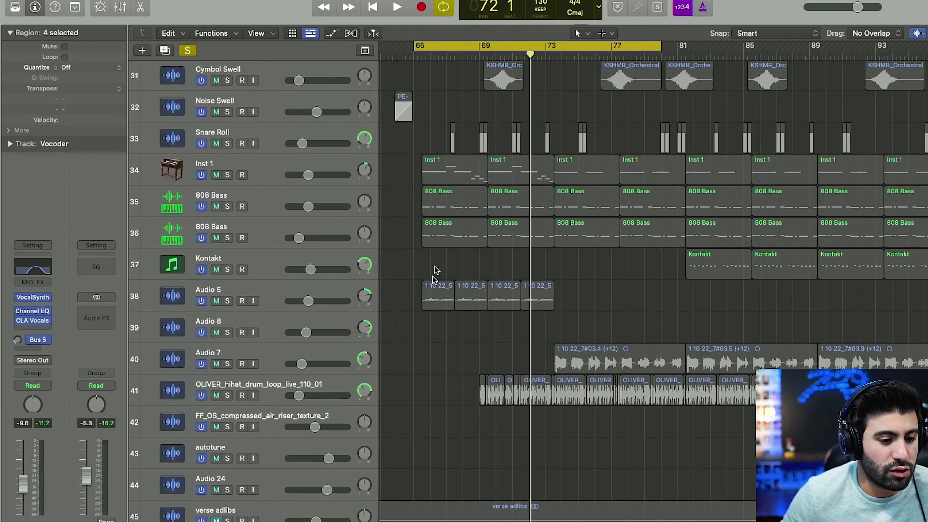
scroll(down, 3)
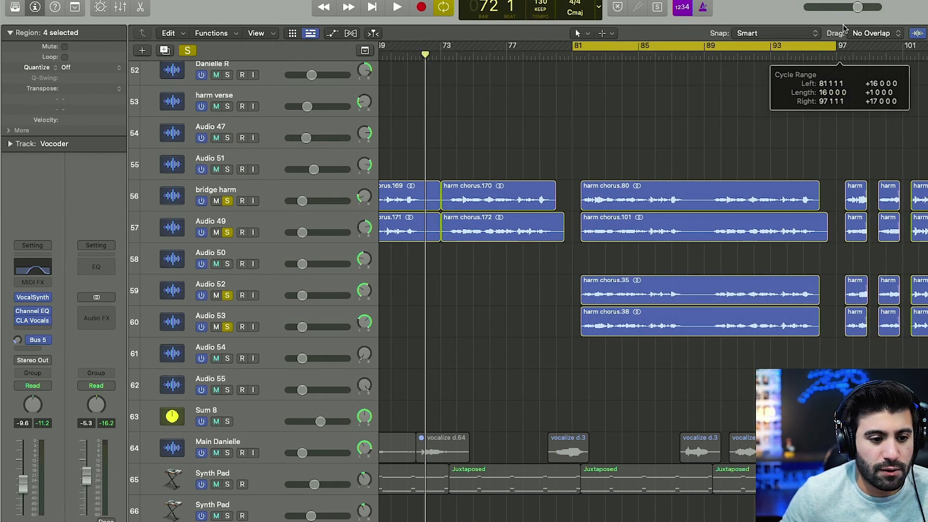
click(396, 7)
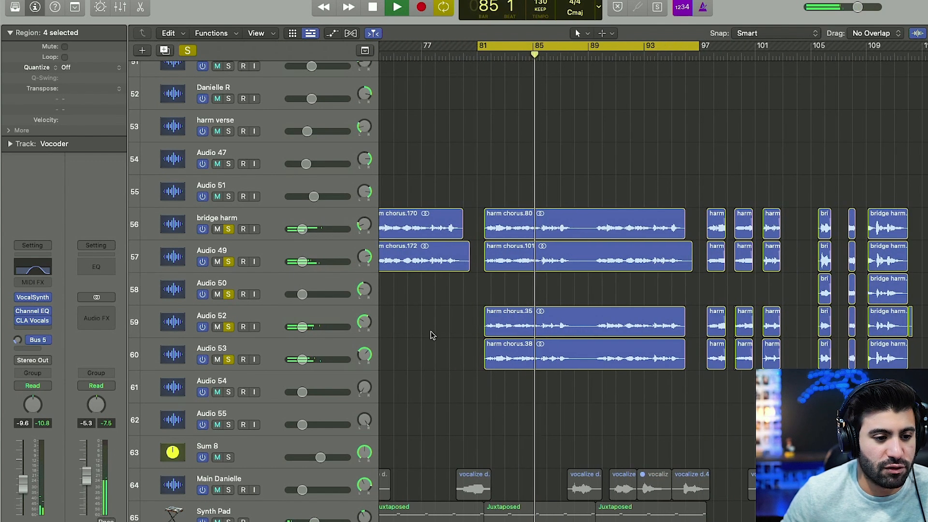
click(584, 223)
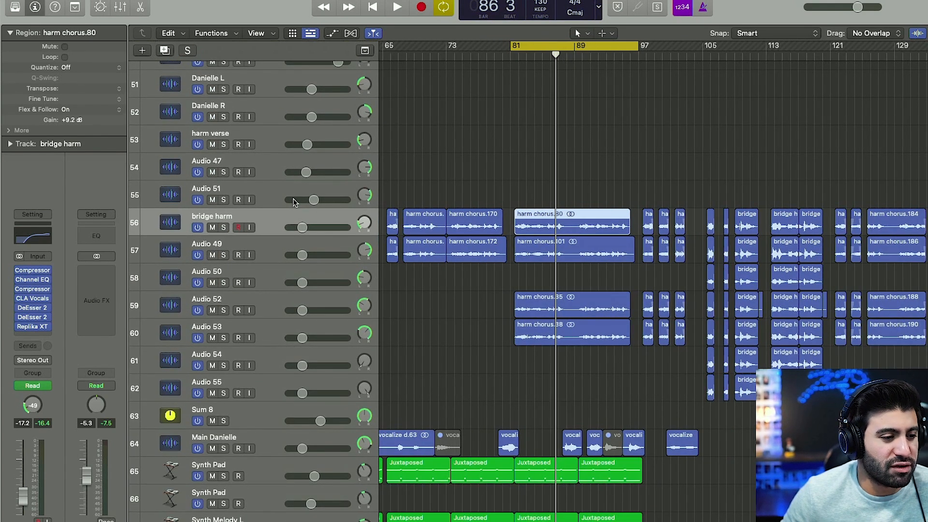
mouse_move(118, 262)
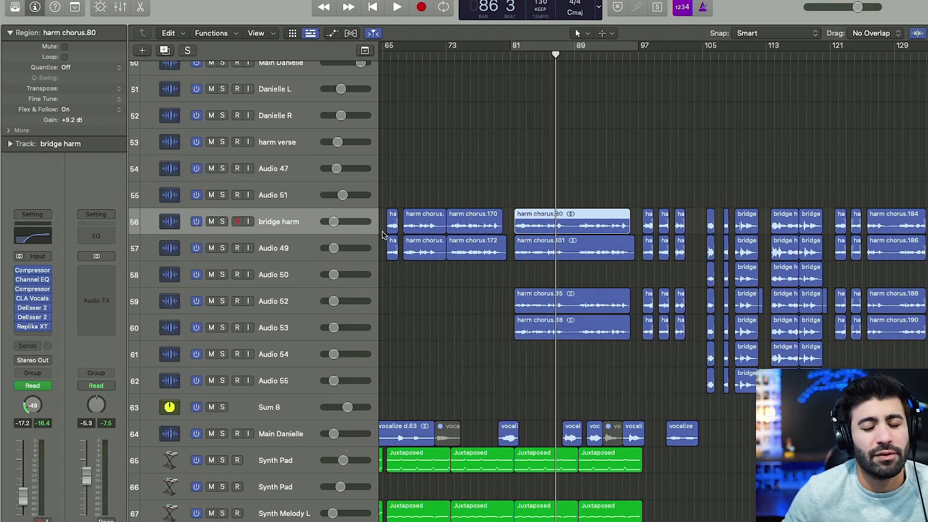
scroll(left, 3)
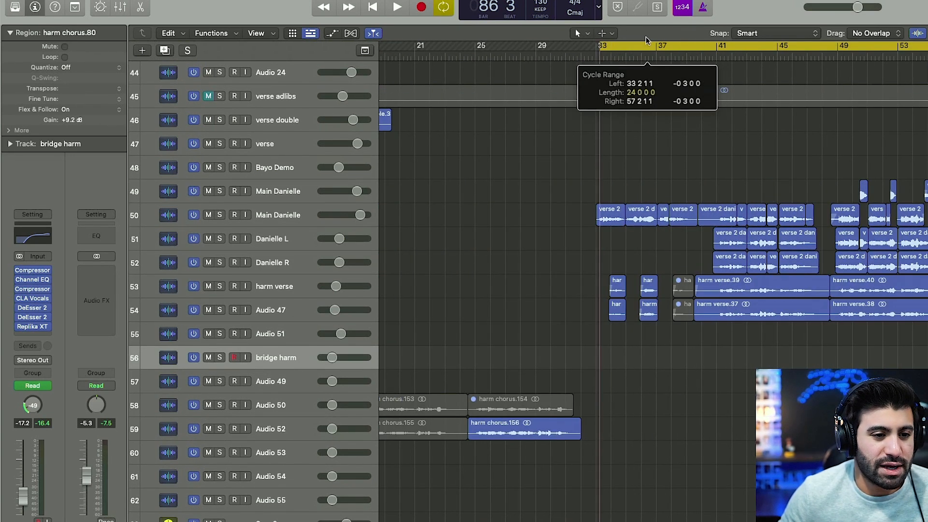
Solo Main Danielle and the verse harmonies over bars 33–57, show automation and bring up the Aux 4 compressor
click(186, 50)
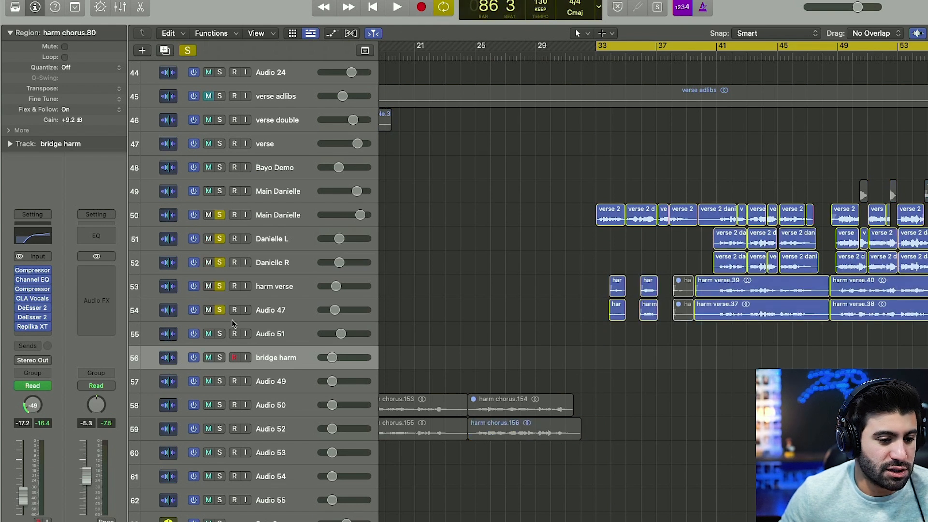
click(397, 7)
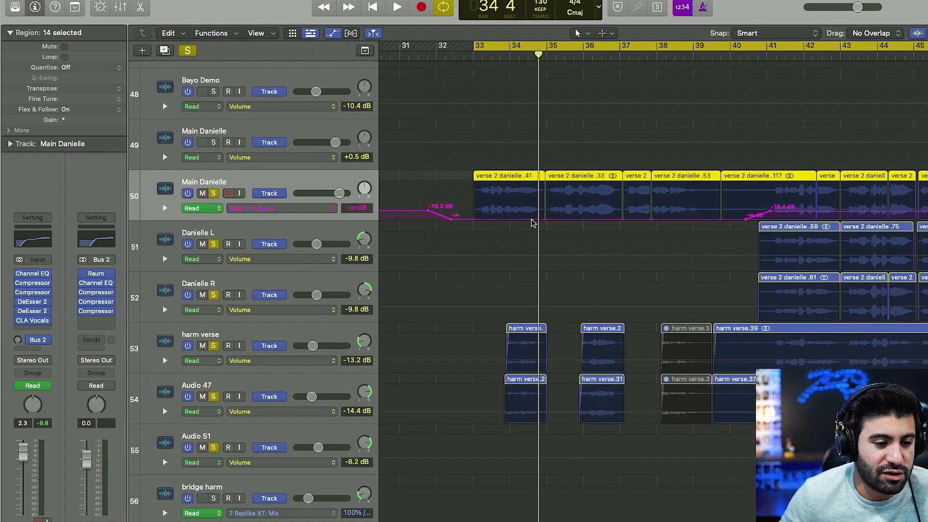
click(396, 7)
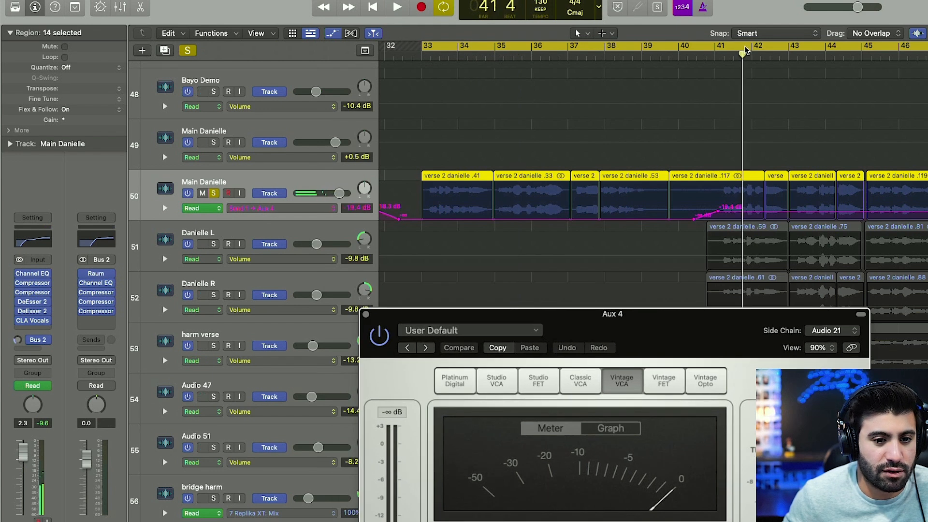
Play the ducked reverb through the Aux 4 compressor, then close its window
click(396, 8)
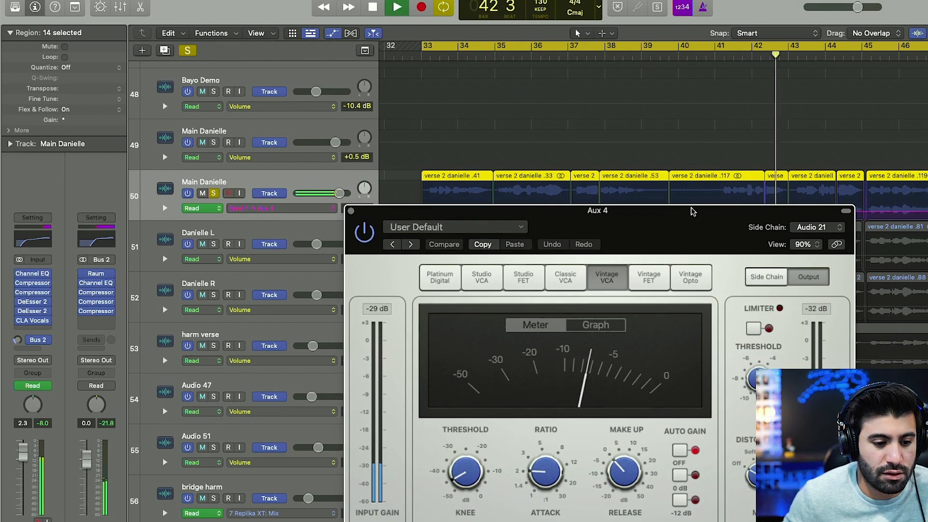
click(396, 8)
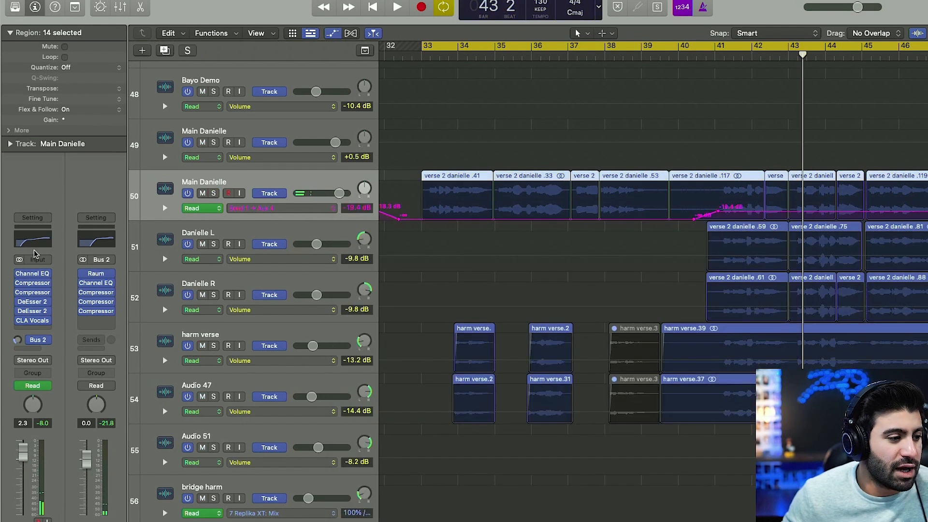
scroll(down, 3)
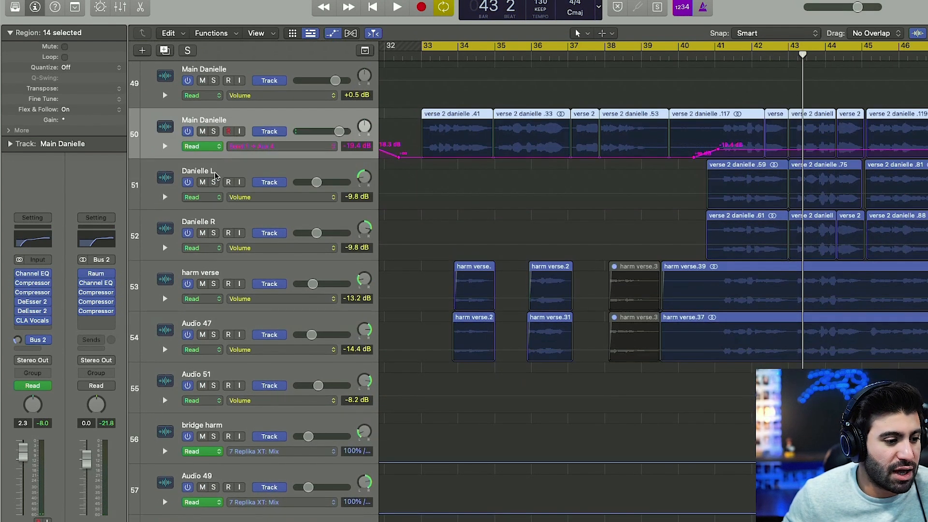
click(186, 51)
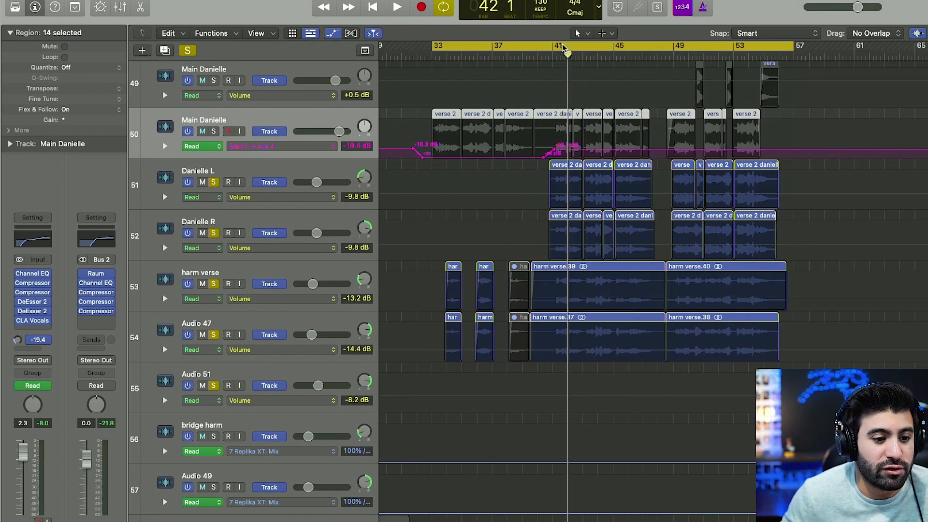
Play the verse vocal layers from bar 41, then hide the automation lanes
click(397, 7)
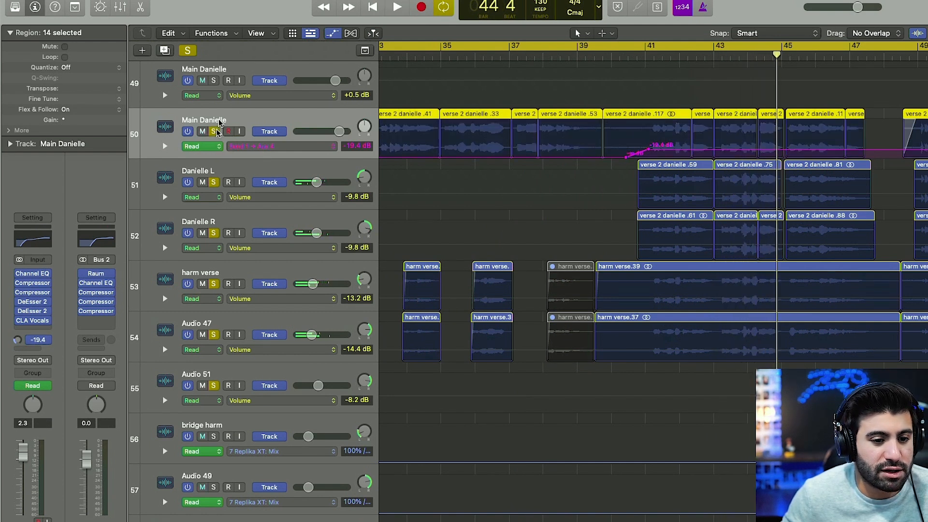
click(653, 53)
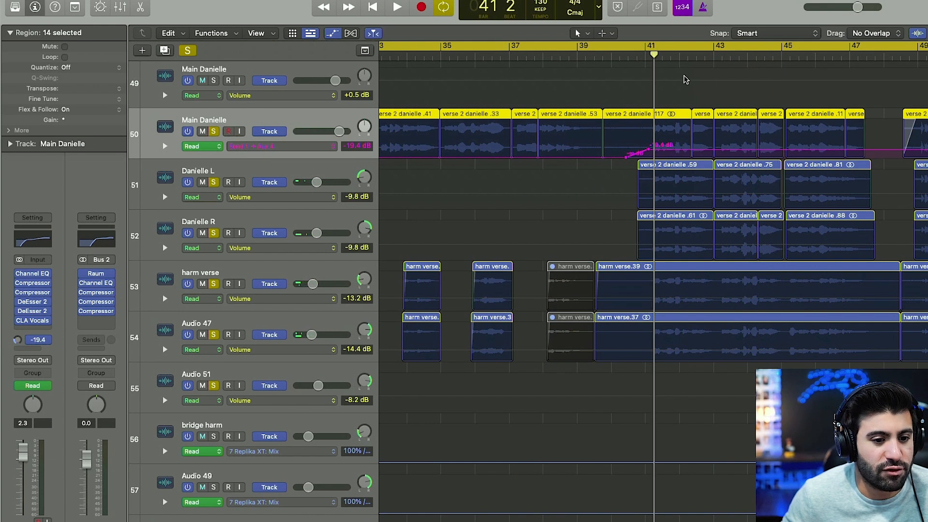
click(396, 7)
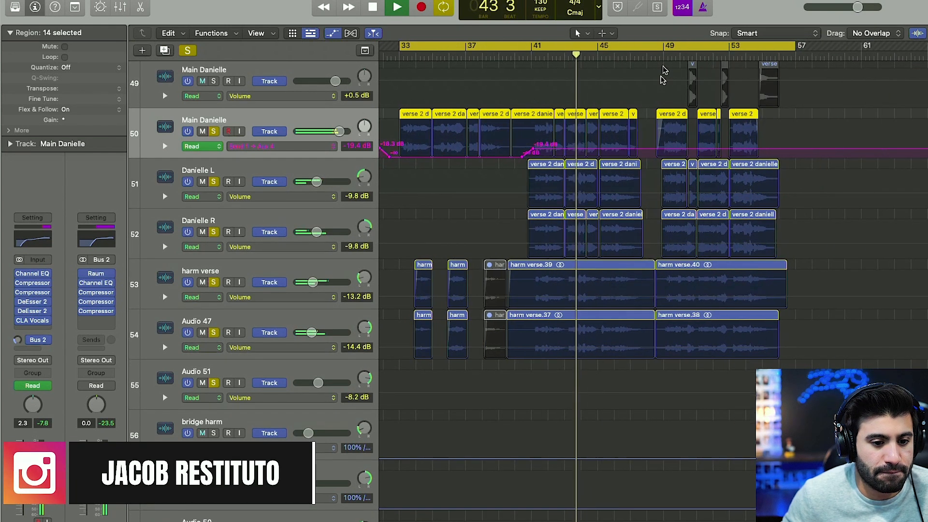
click(373, 8)
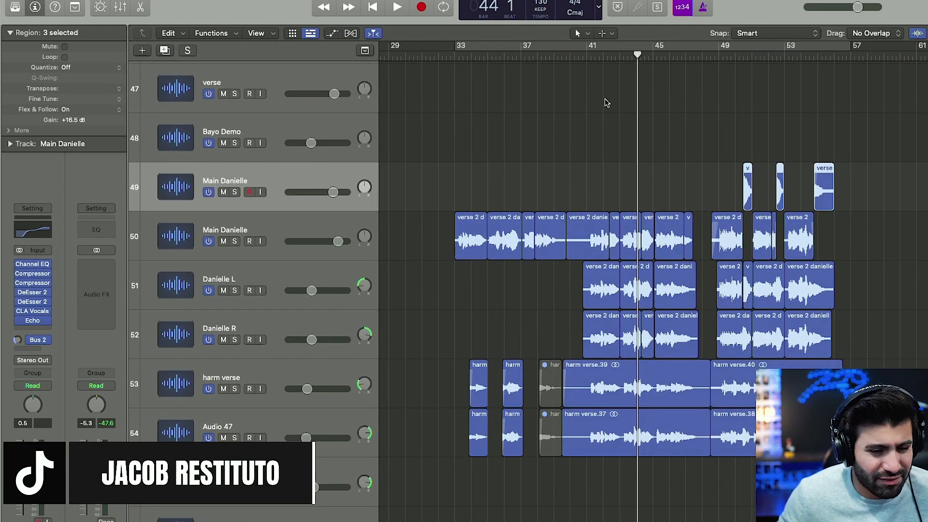
Inspect the Echo delay on the upper Main Danielle vocal, then close it
scroll(up, 3)
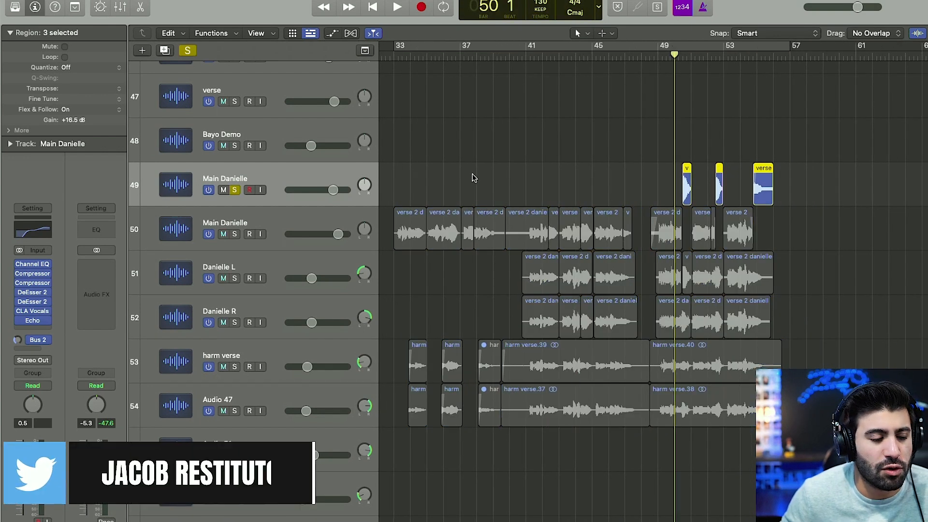
click(32, 320)
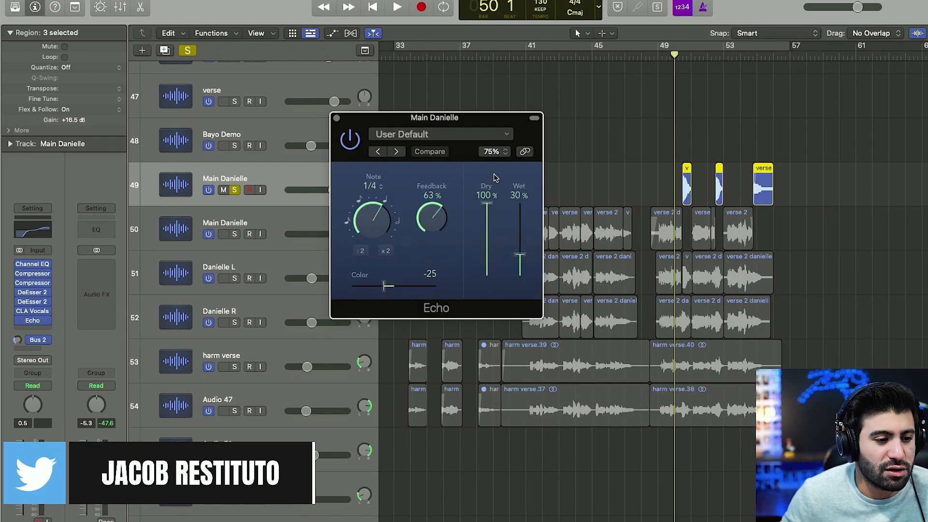
click(397, 7)
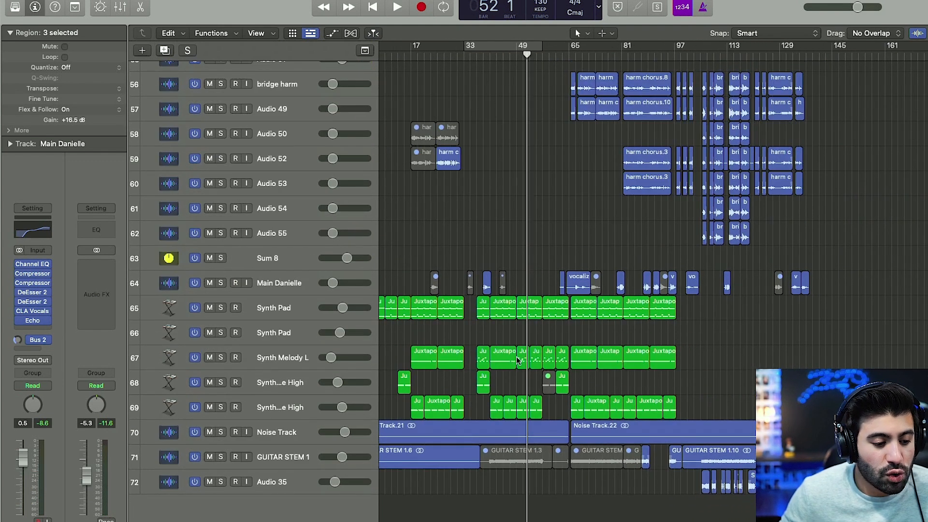
click(271, 482)
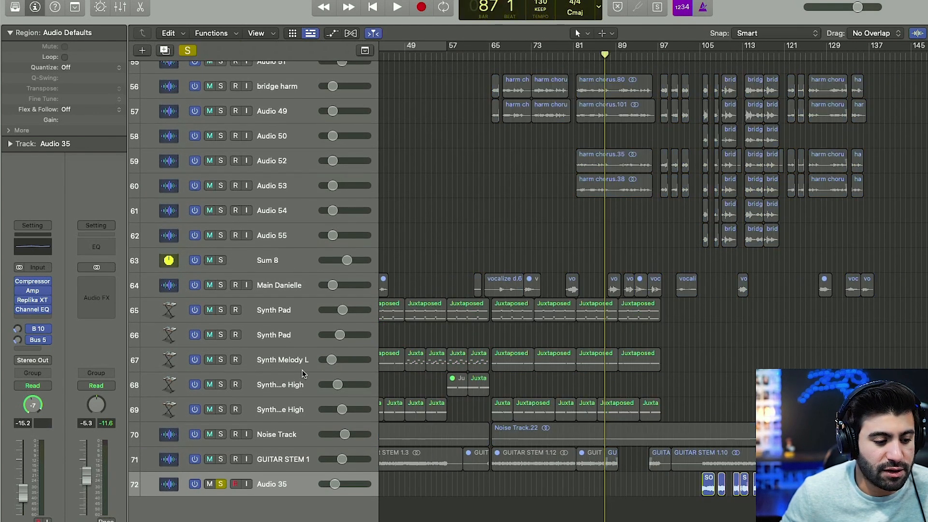
click(396, 7)
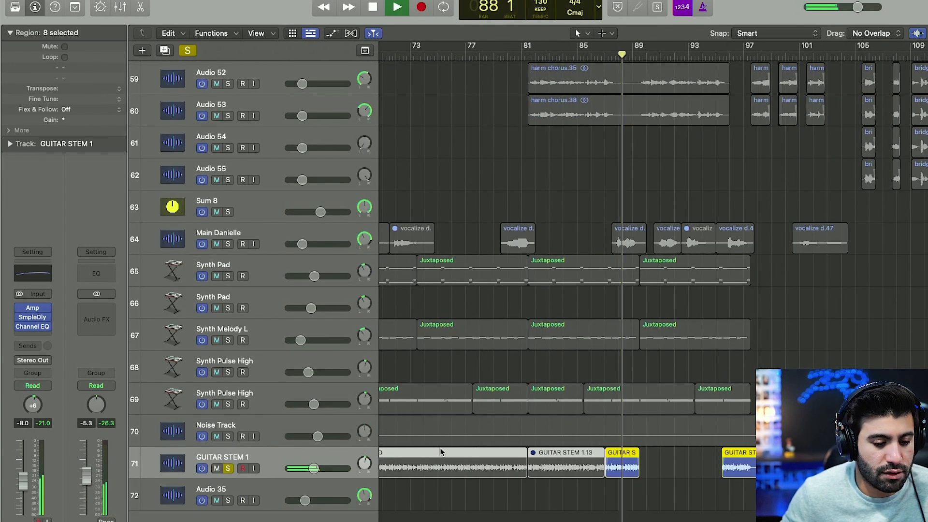
click(395, 7)
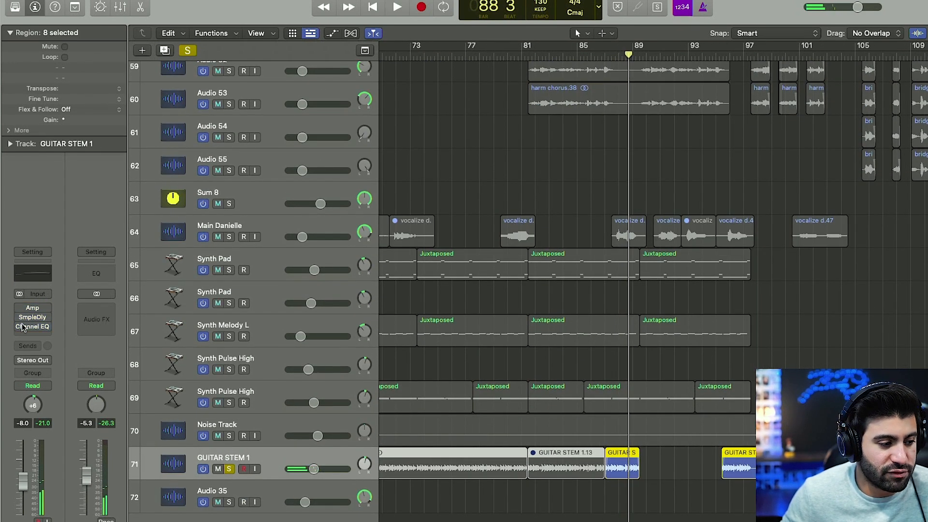
click(396, 7)
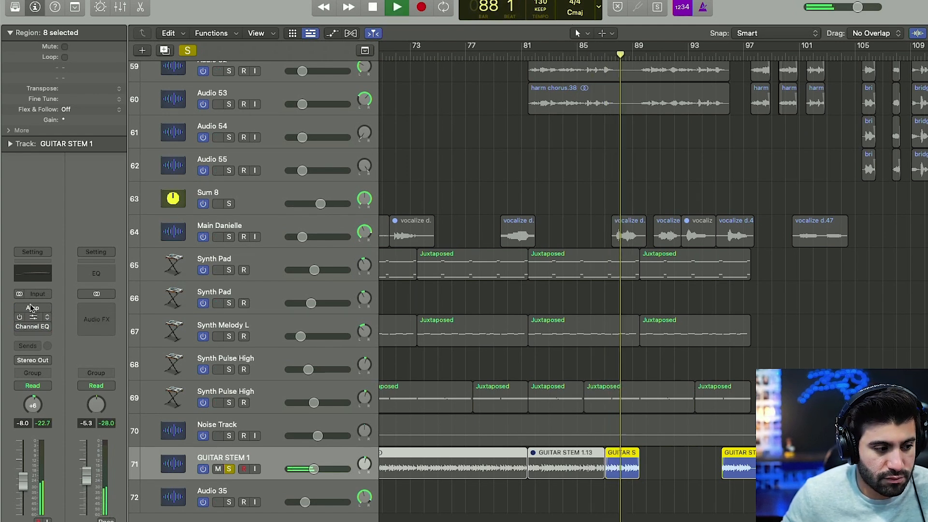
click(32, 306)
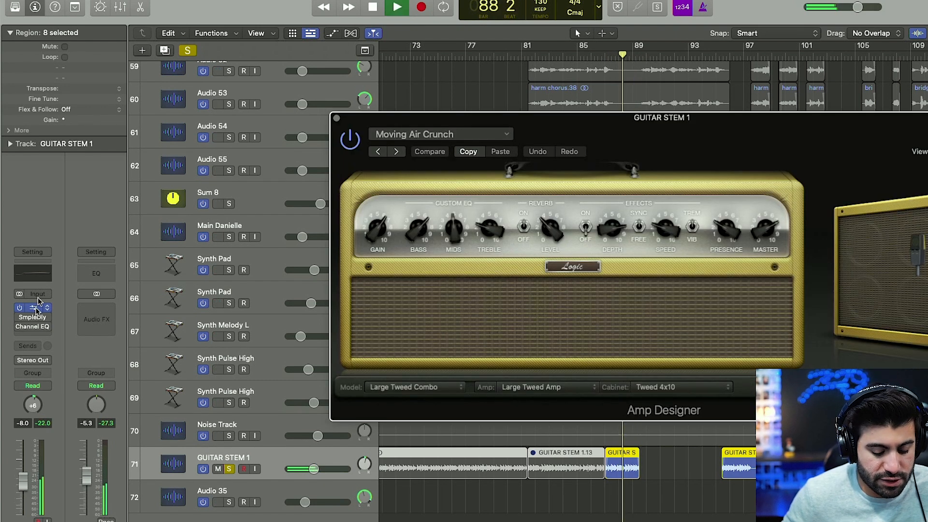
click(371, 7)
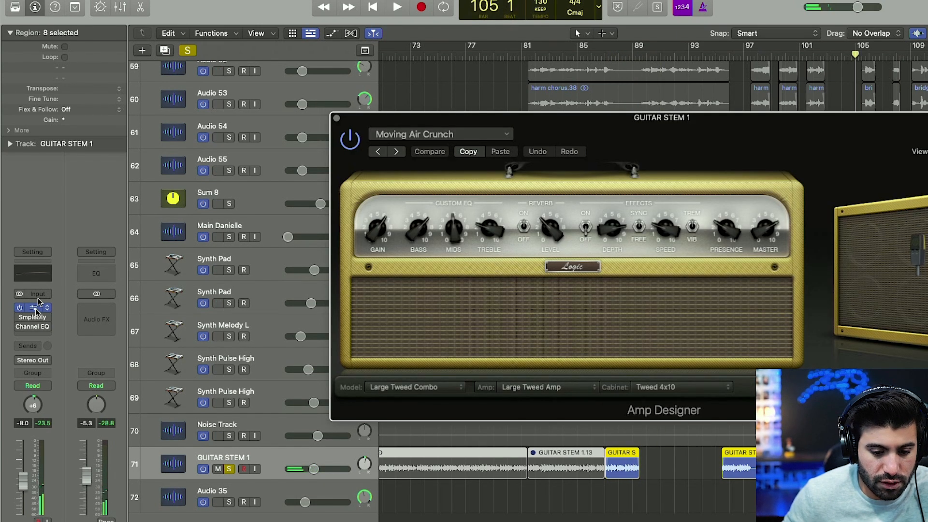
click(395, 6)
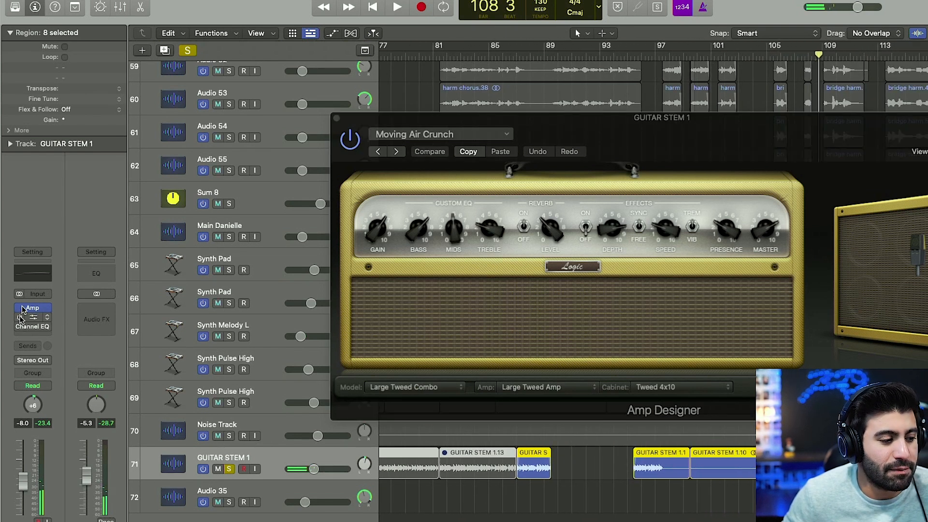
click(33, 317)
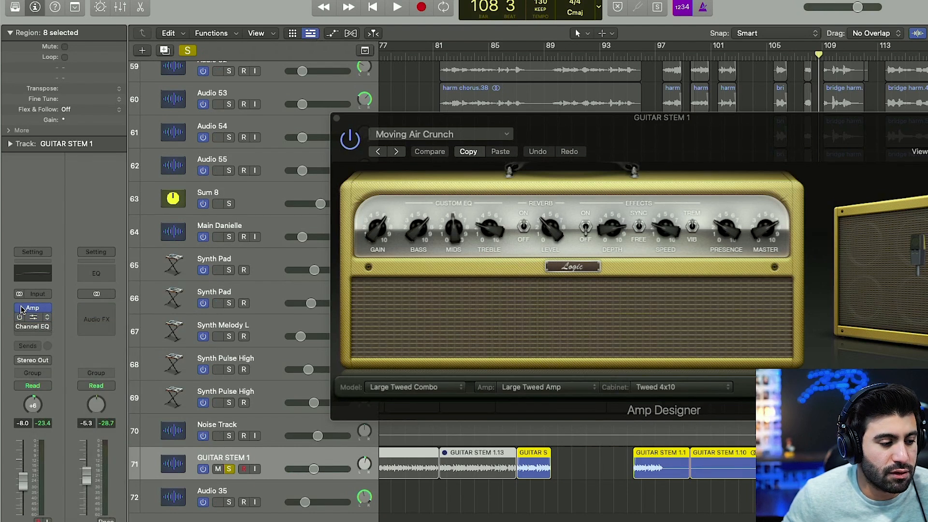
click(397, 7)
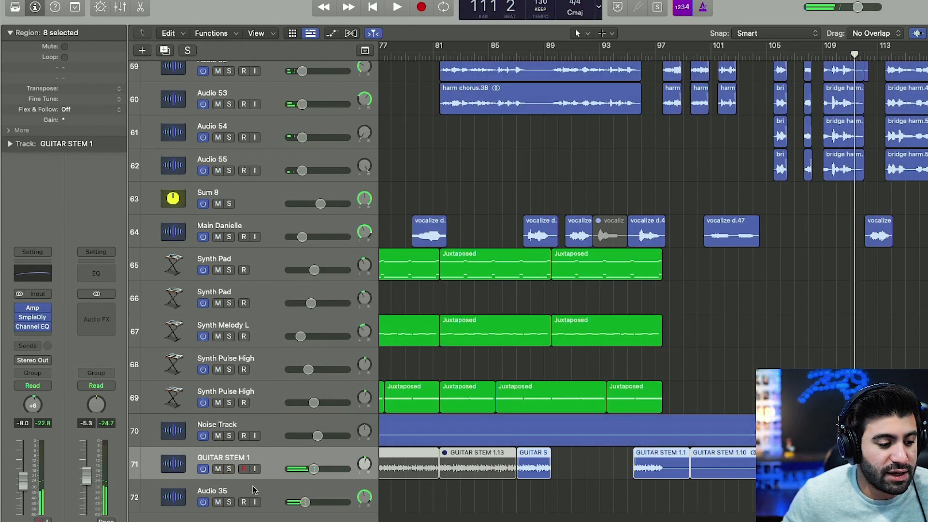
Solo the Audio 35 guitar solo and inspect its Compressor, Amp Designer and Replika XT inserts
click(219, 491)
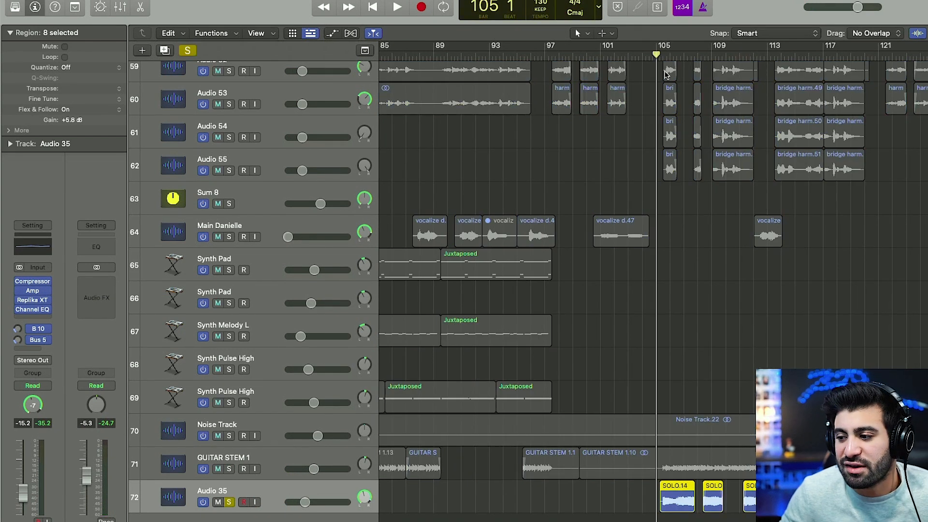
click(397, 6)
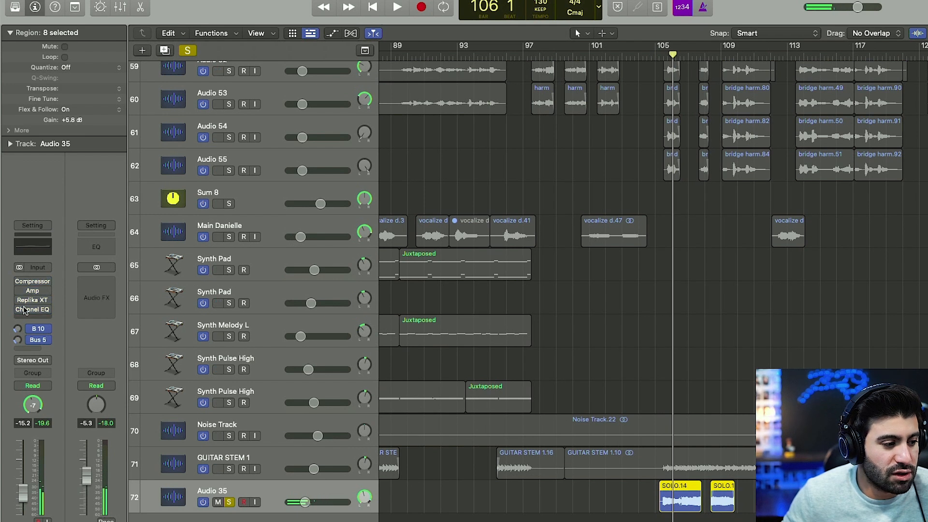
click(396, 7)
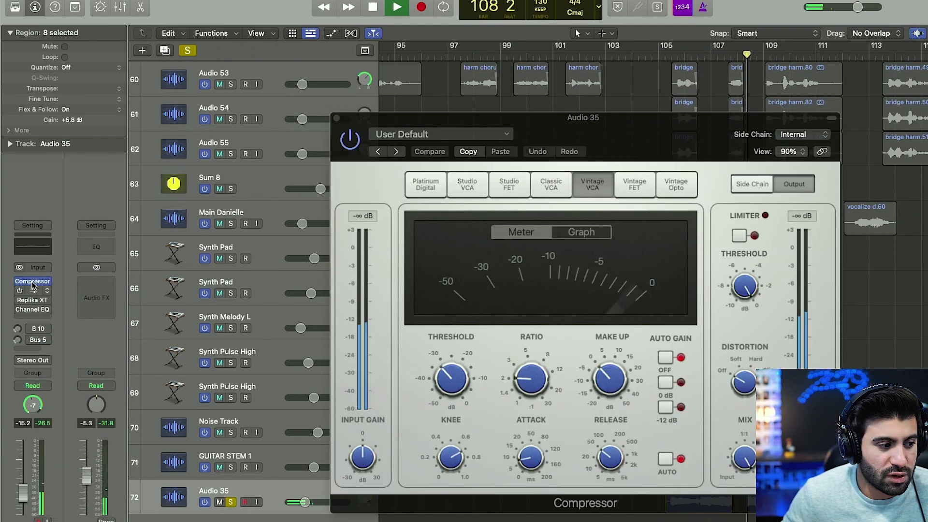
click(31, 291)
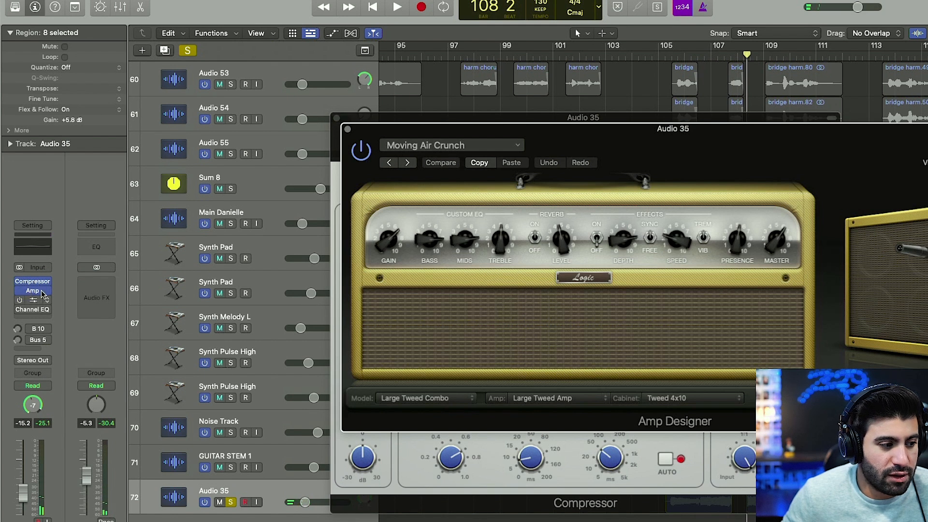
click(32, 300)
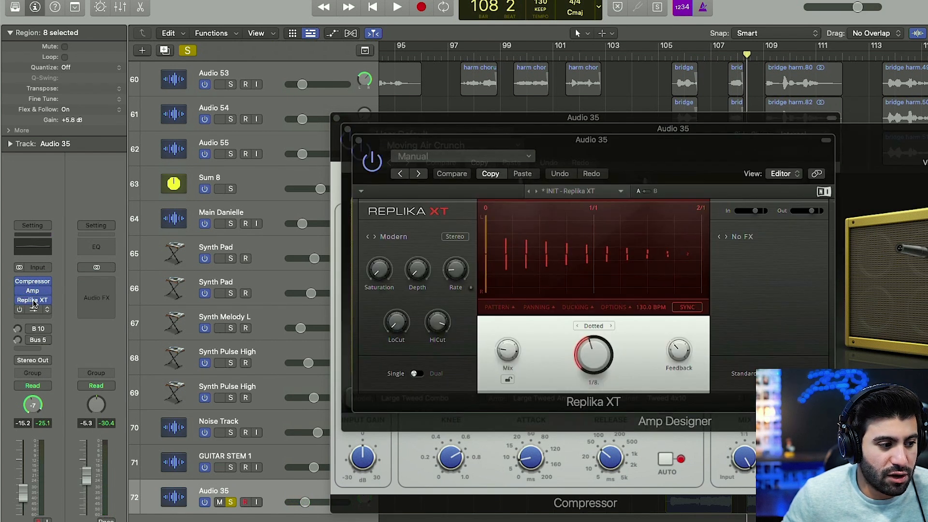
Check the Bus 10 send options, then close the solo guitar's plugin windows
click(33, 329)
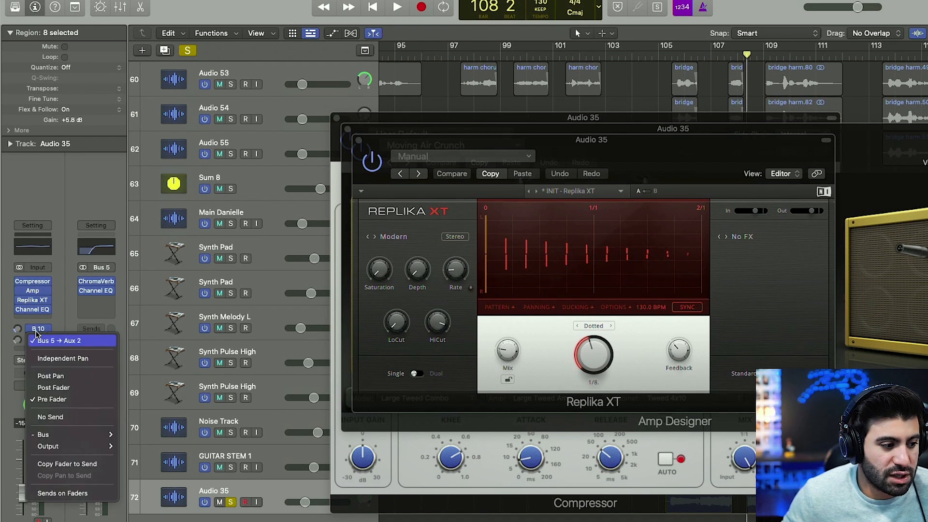
click(397, 6)
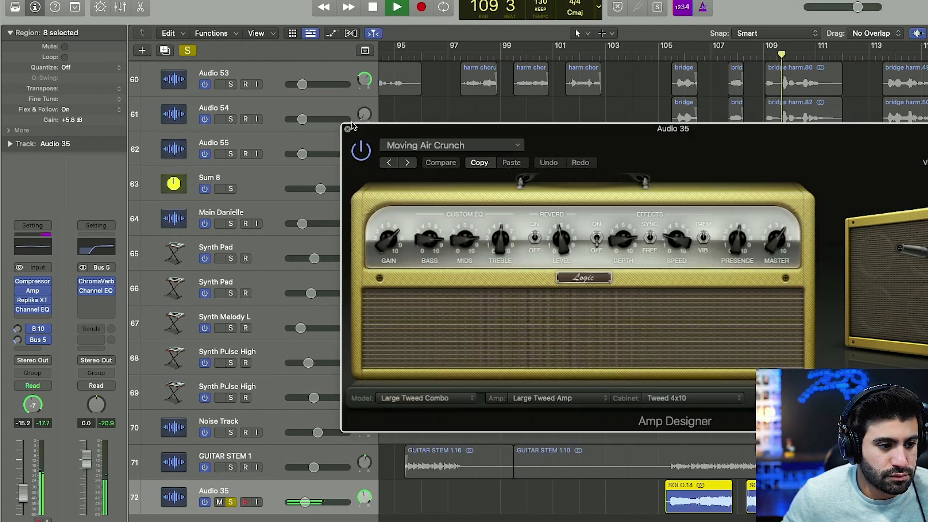
click(348, 128)
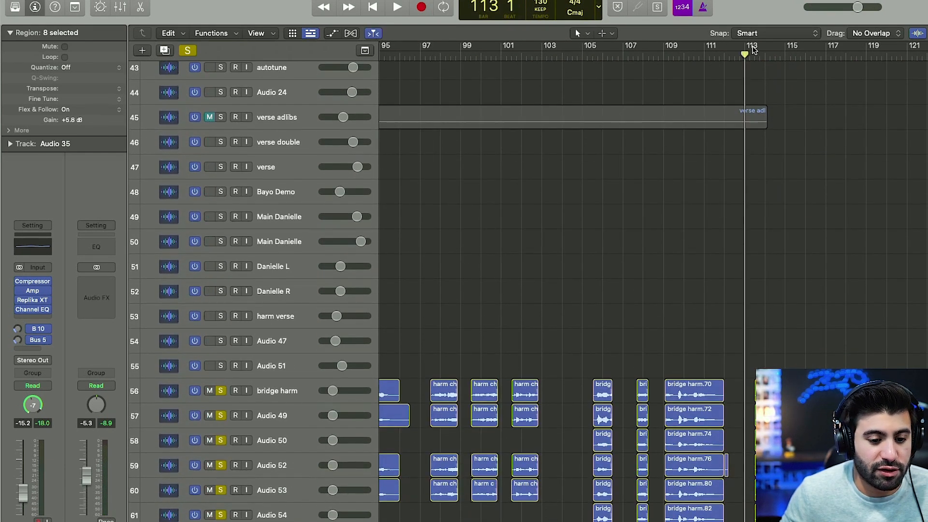
Loop bars 113–119 with Last CH and Verse Vox soloed, then clear solos and turn Cycle off
click(397, 8)
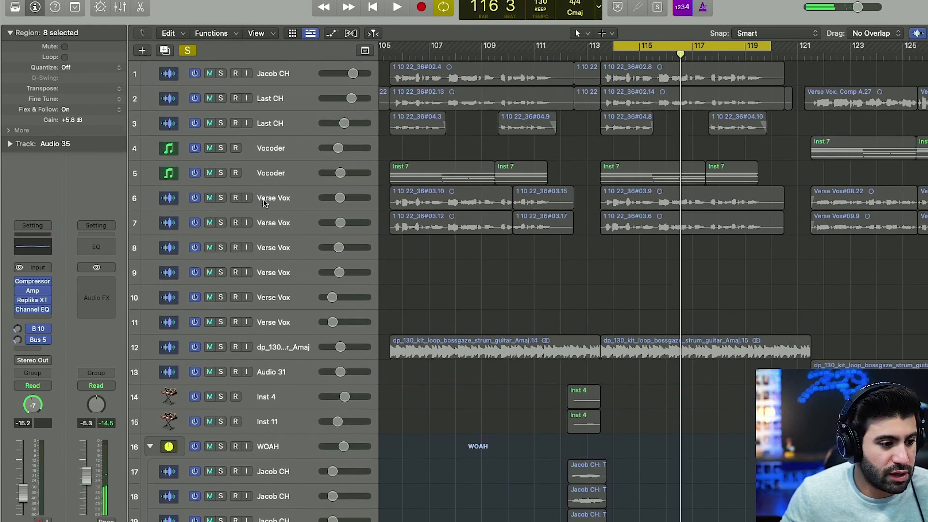
click(397, 7)
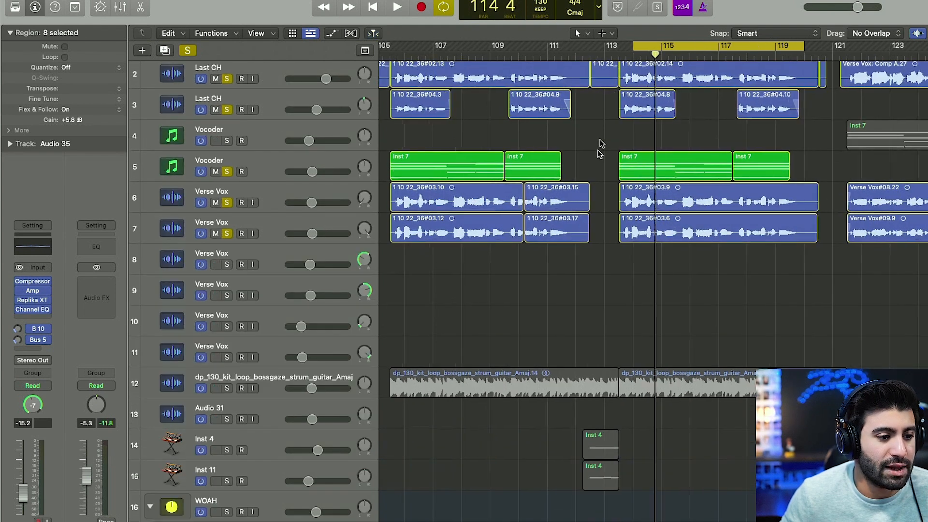
click(397, 7)
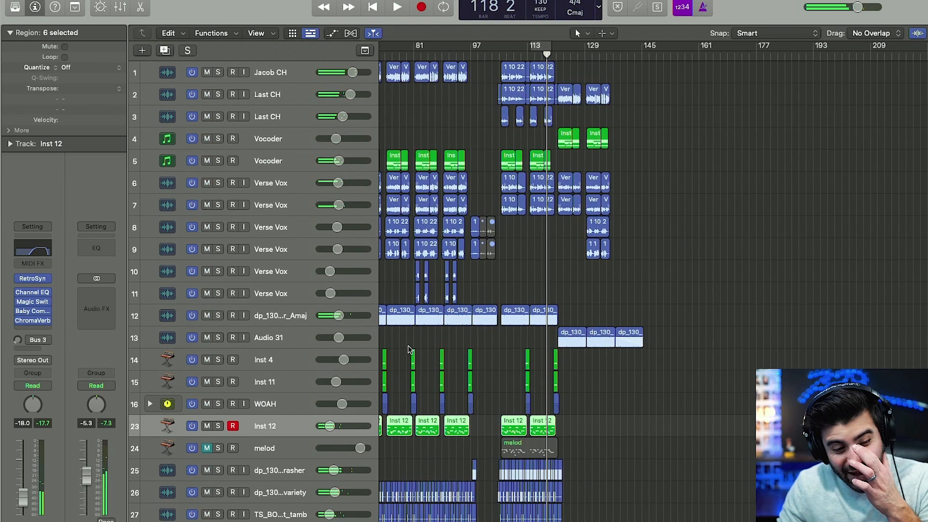
scroll(down, 3)
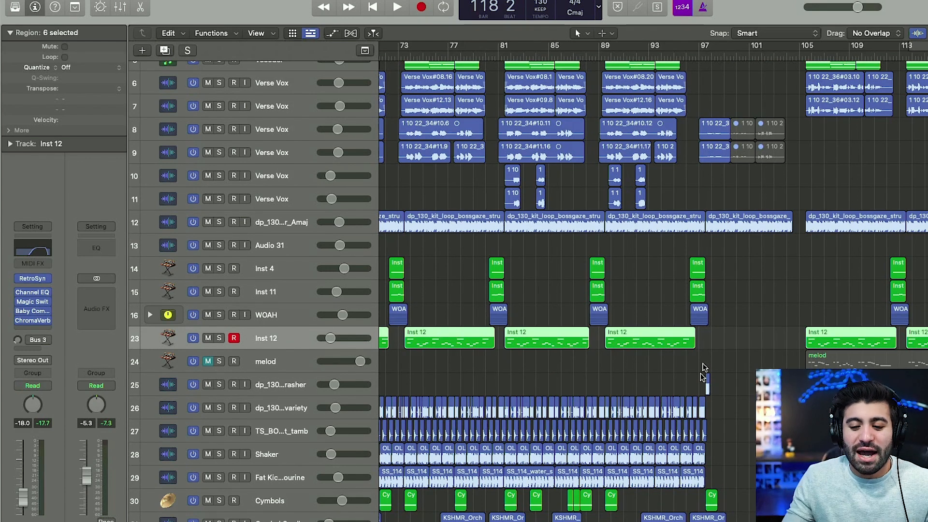
scroll(right, 3)
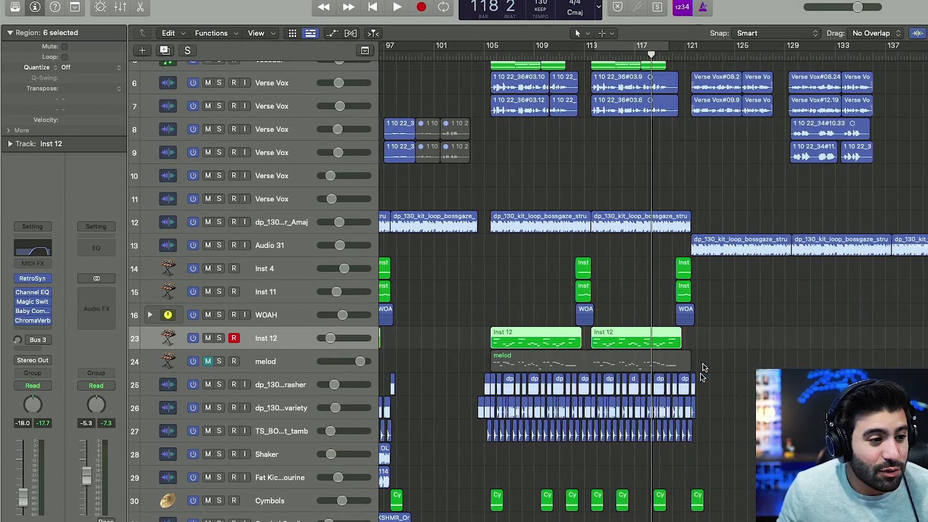
scroll(right, 3)
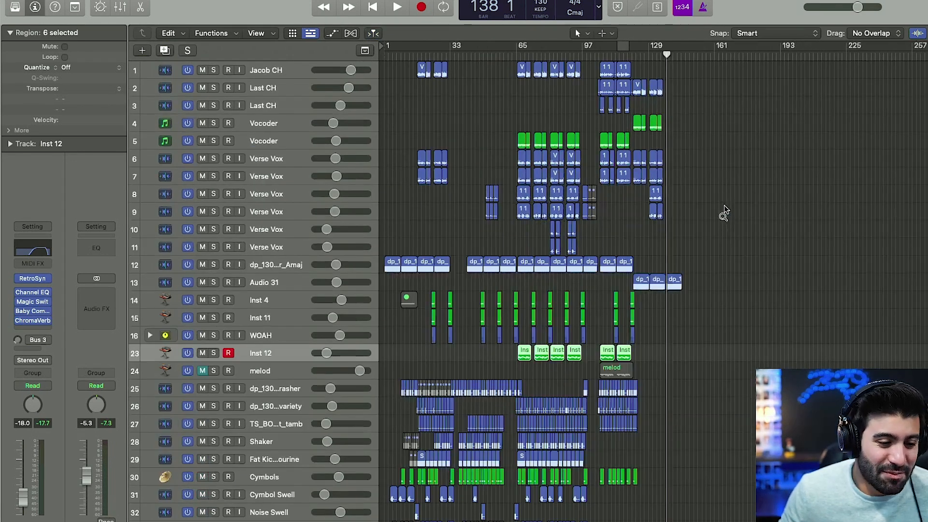
scroll(down, 3)
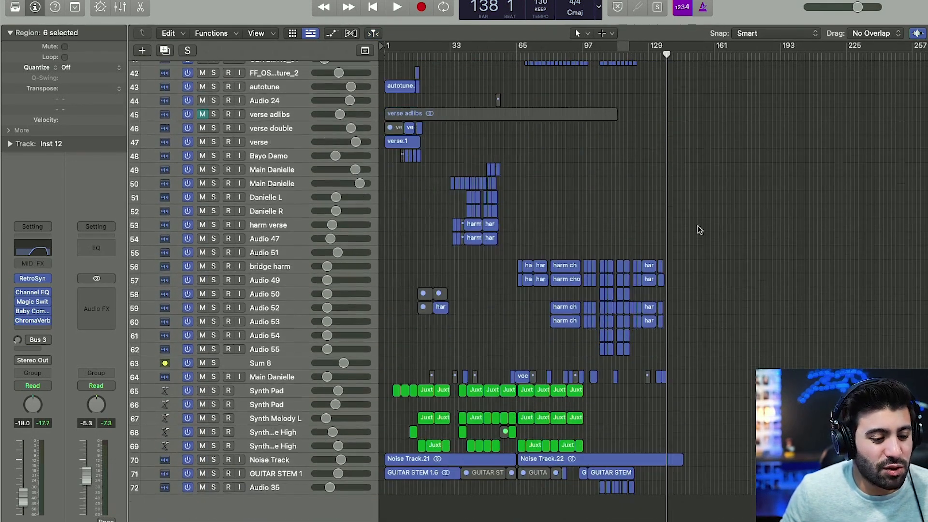